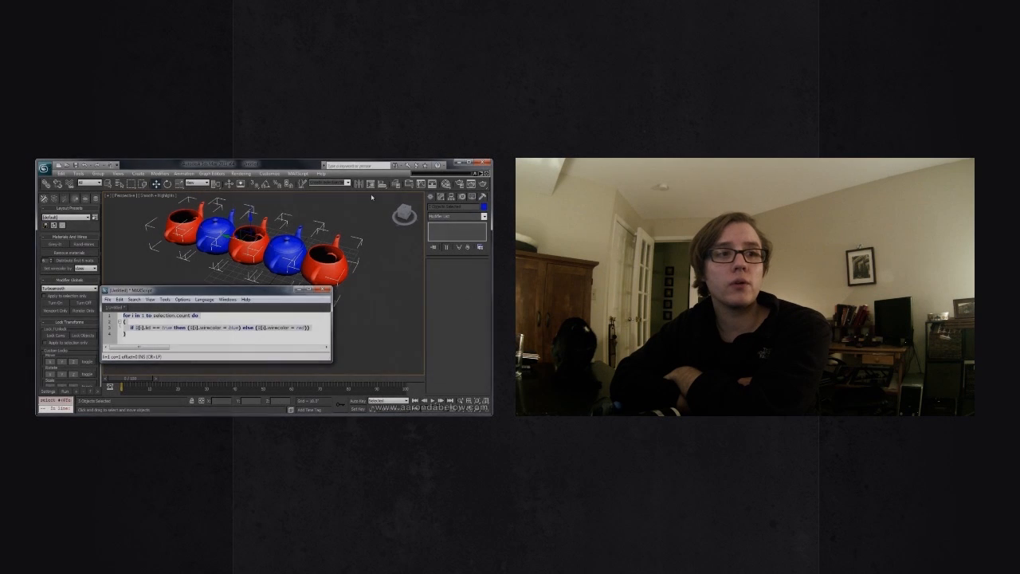
# Step: Select one point helper in the grid to see its Cross display and size ~25
pyautogui.rightClick(379, 183)
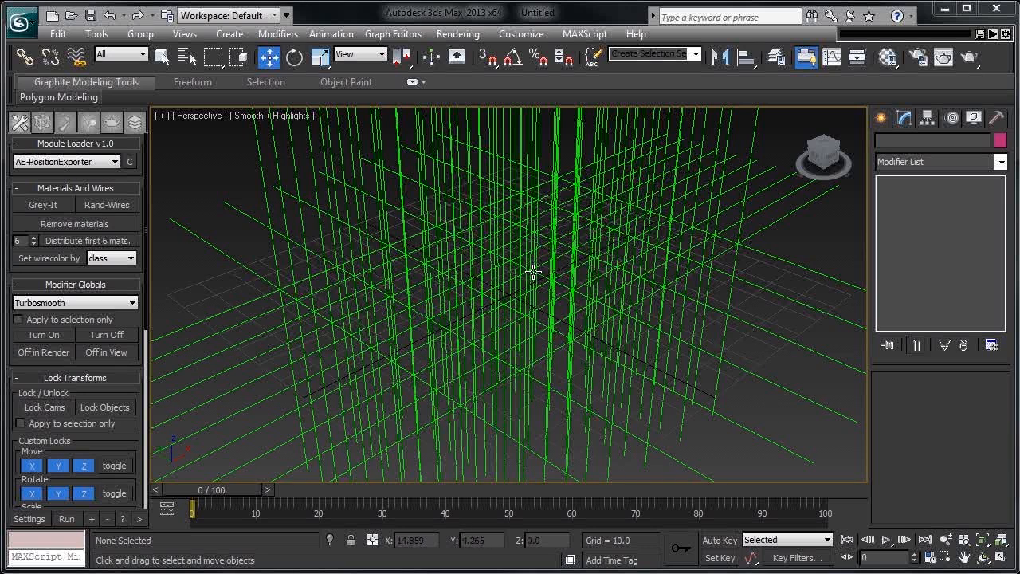
pyautogui.moveTo(532, 271)
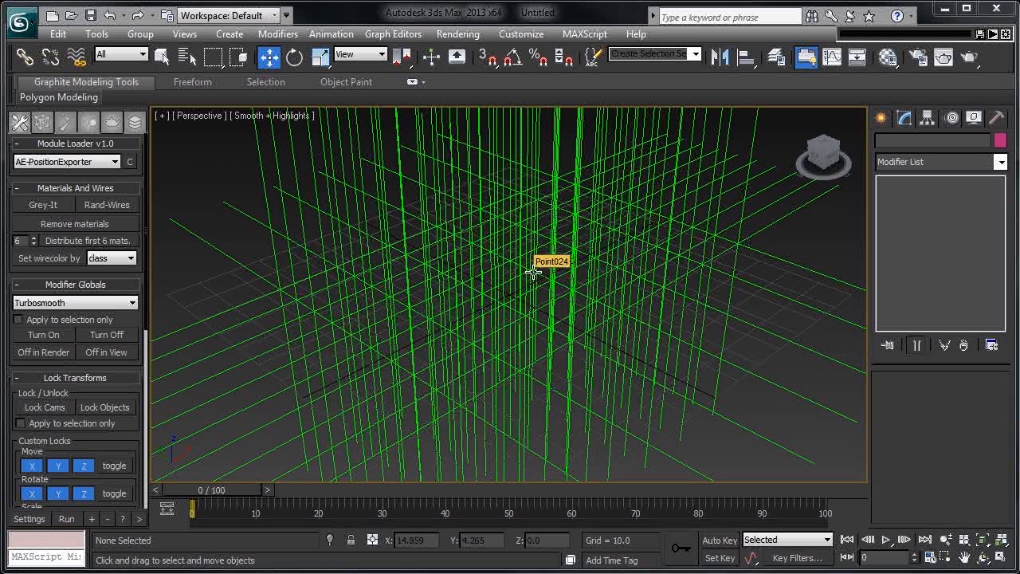
pyautogui.click(552, 274)
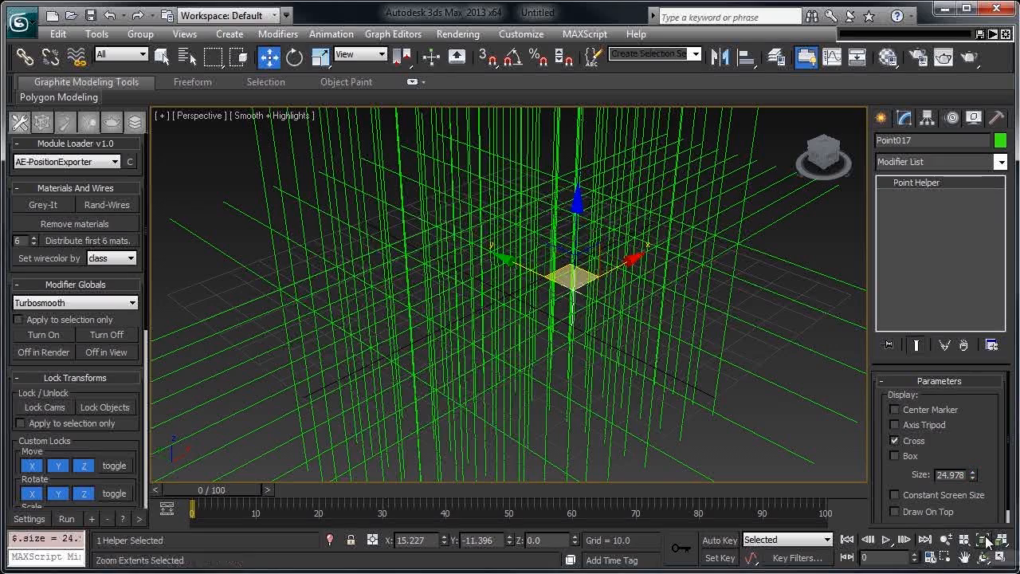
# Step: Bring up the MAXScript Listener and drag the Size spinner so $.size is recorded
pyautogui.press('F11')
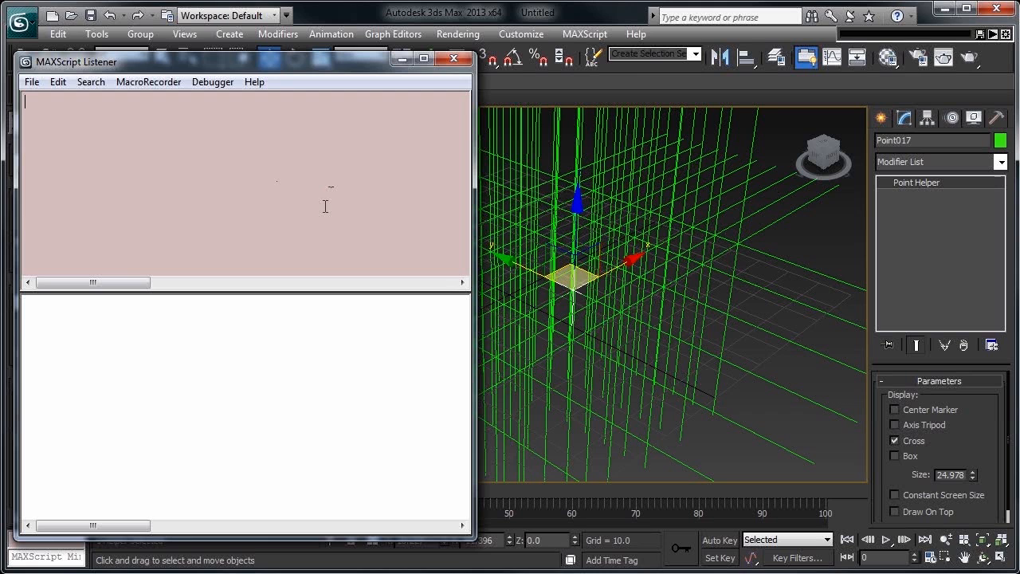
pyautogui.click(148, 82)
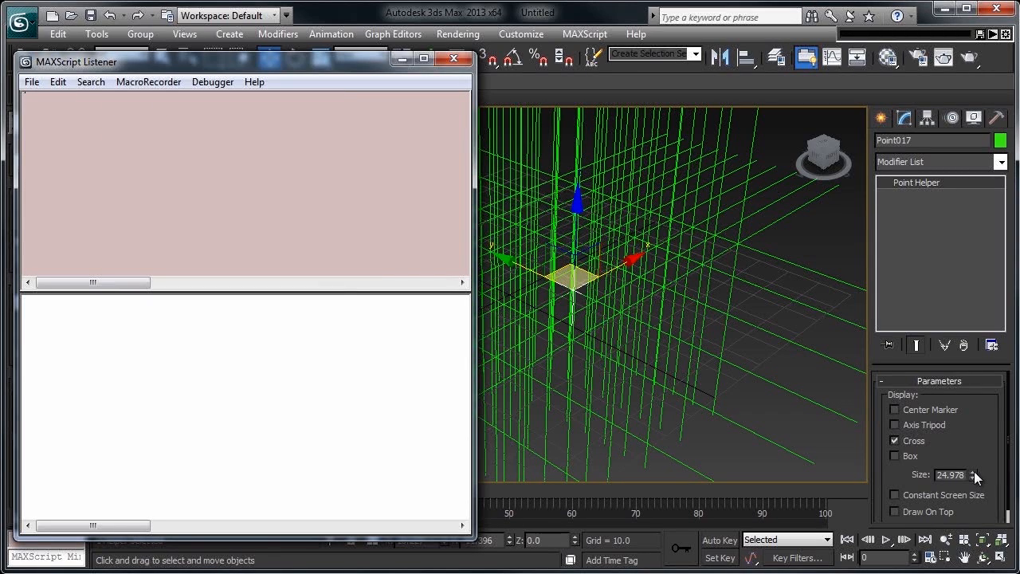
pyautogui.moveTo(976, 472); pyautogui.dragTo(976, 491)
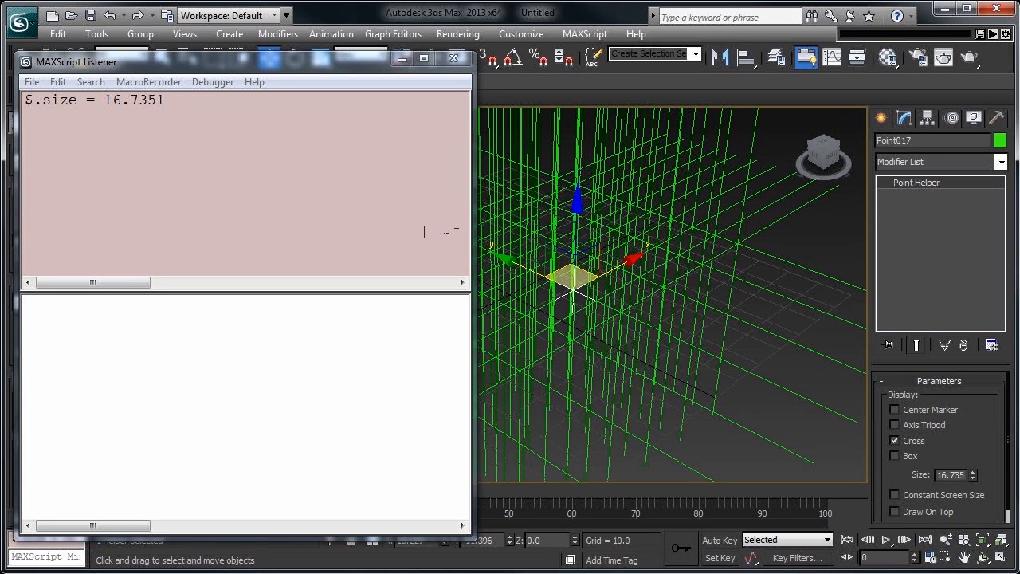
pyautogui.moveTo(271, 375)
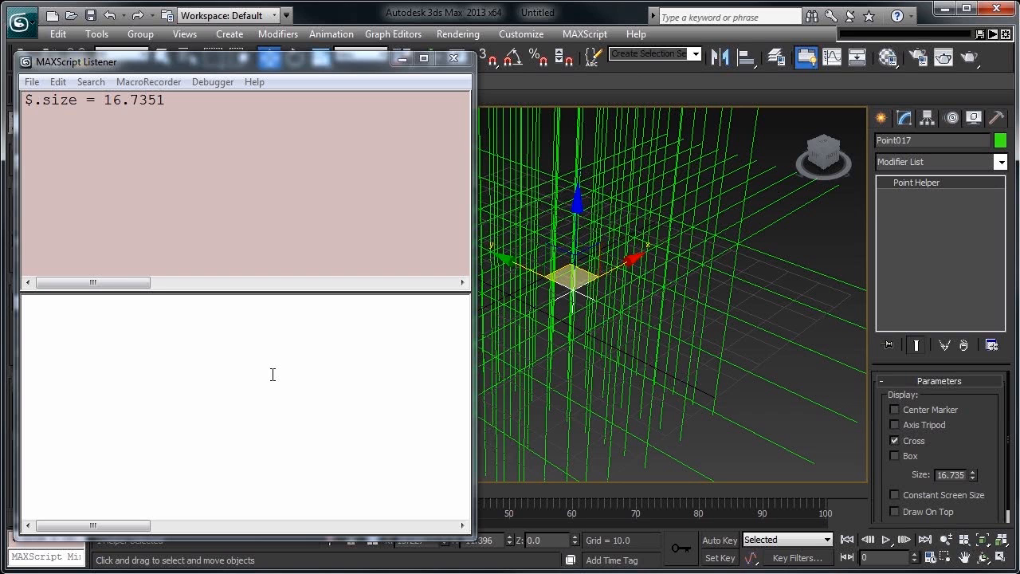
# Step: Copy the size command, select all helpers and run $.size = 5 on them
pyautogui.press('ctrl+c')
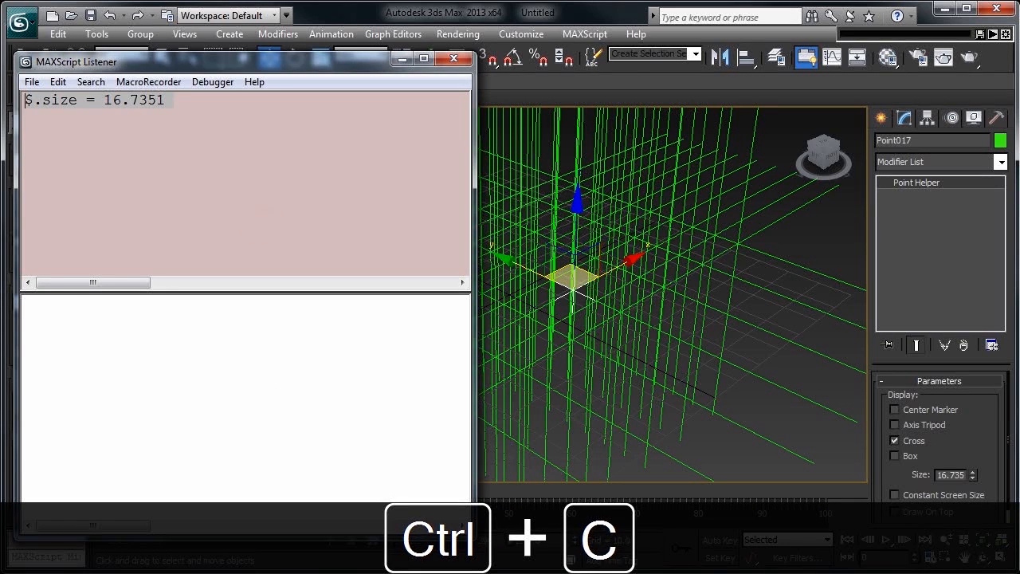
pyautogui.press('ctrl+v')
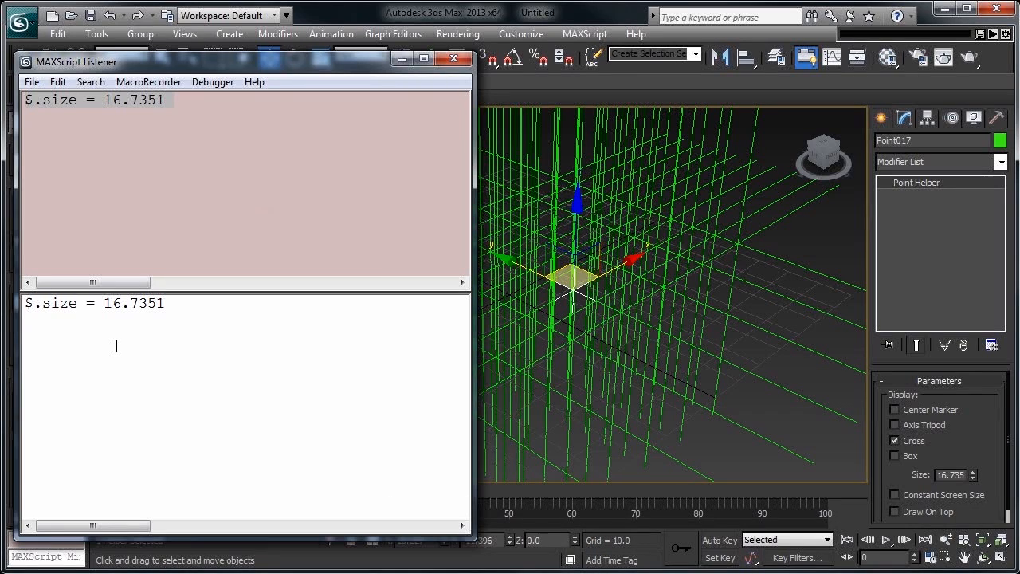
pyautogui.click(97, 303)
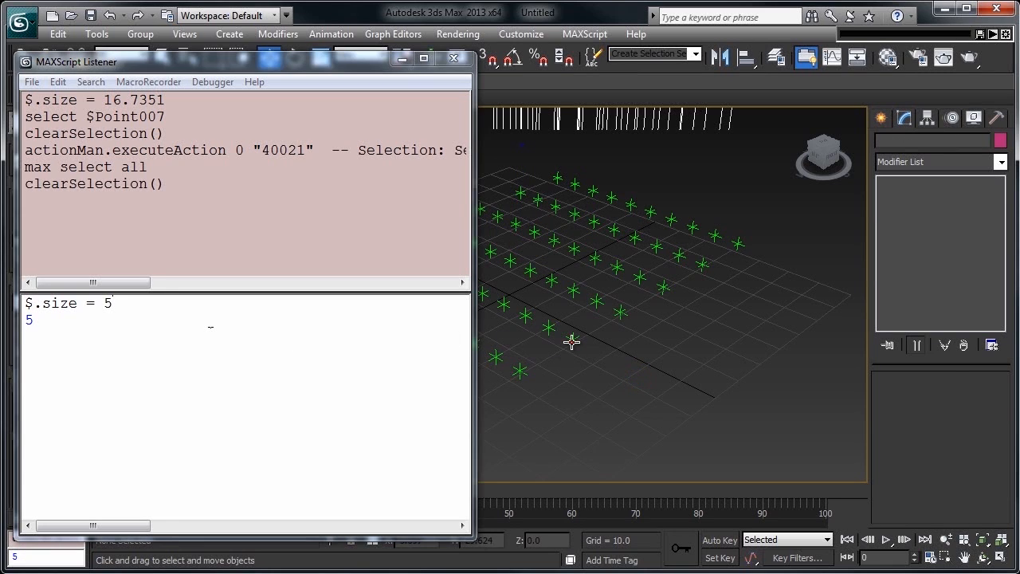
# Step: Record $.Box on one helper, then run $.Box = on so every helper shows as a wire box
pyautogui.click(897, 456)
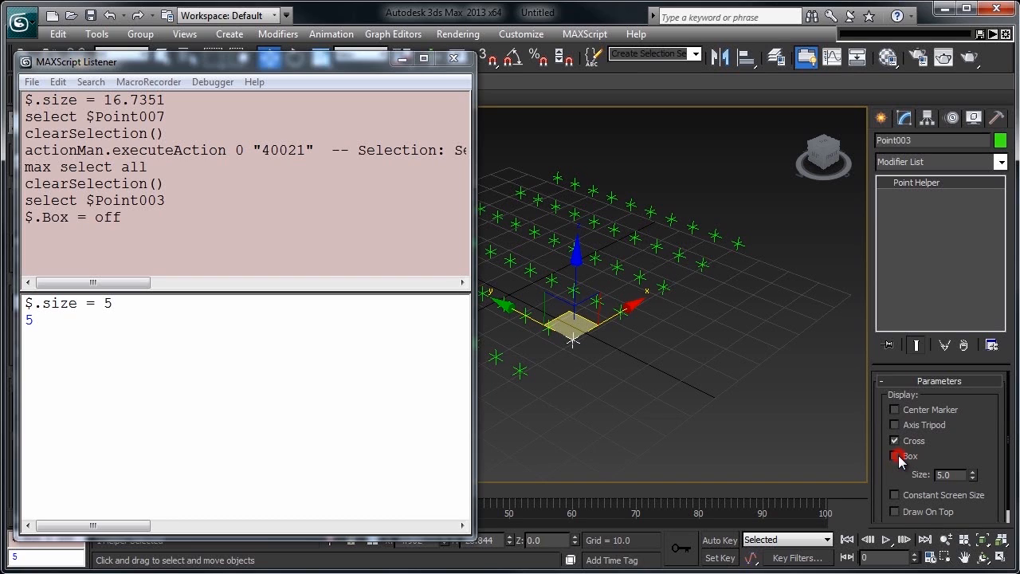
pyautogui.click(896, 457)
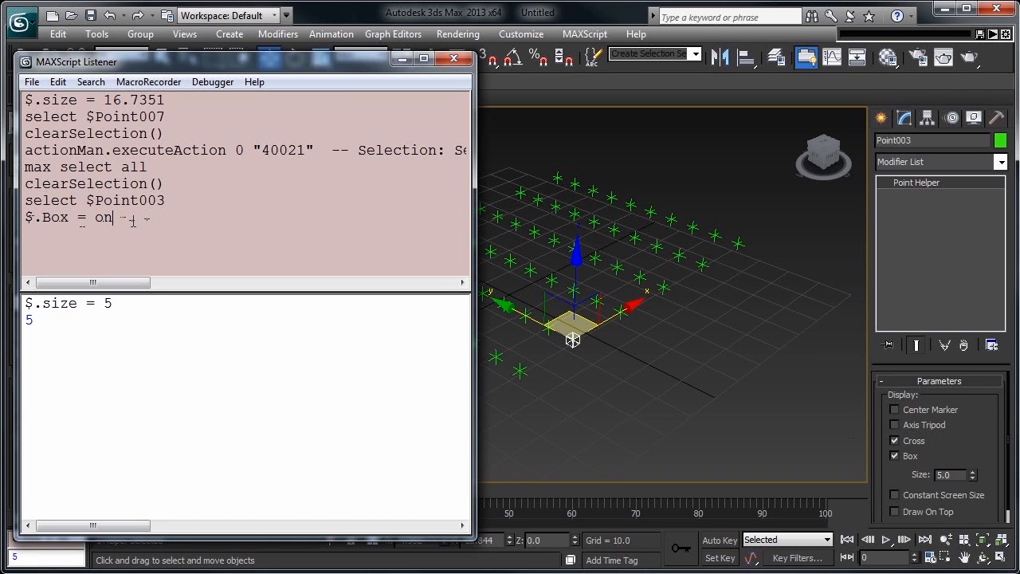
pyautogui.press('ctrl+v')
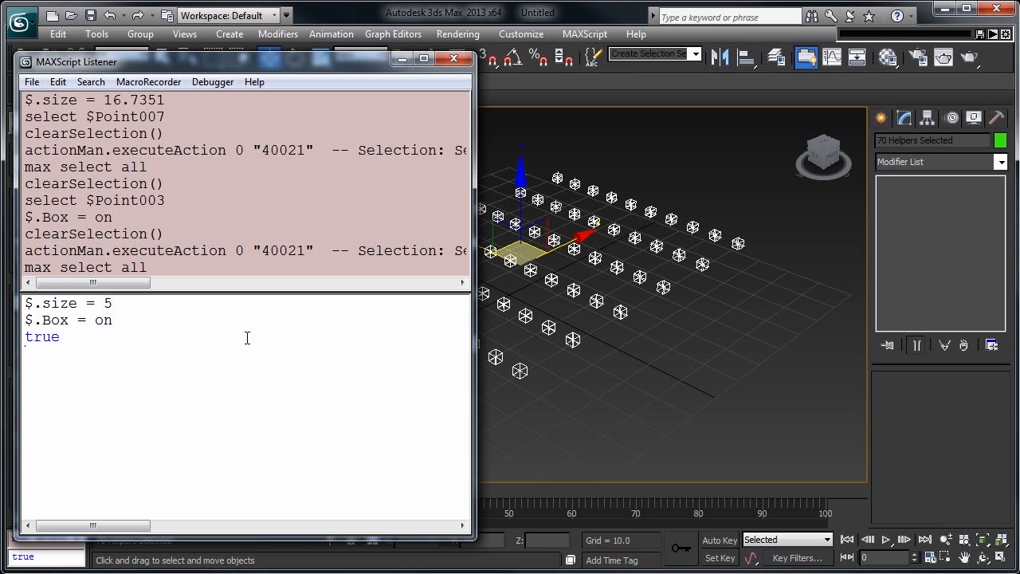
pyautogui.click(584, 34)
pyautogui.write('$.size = rand')
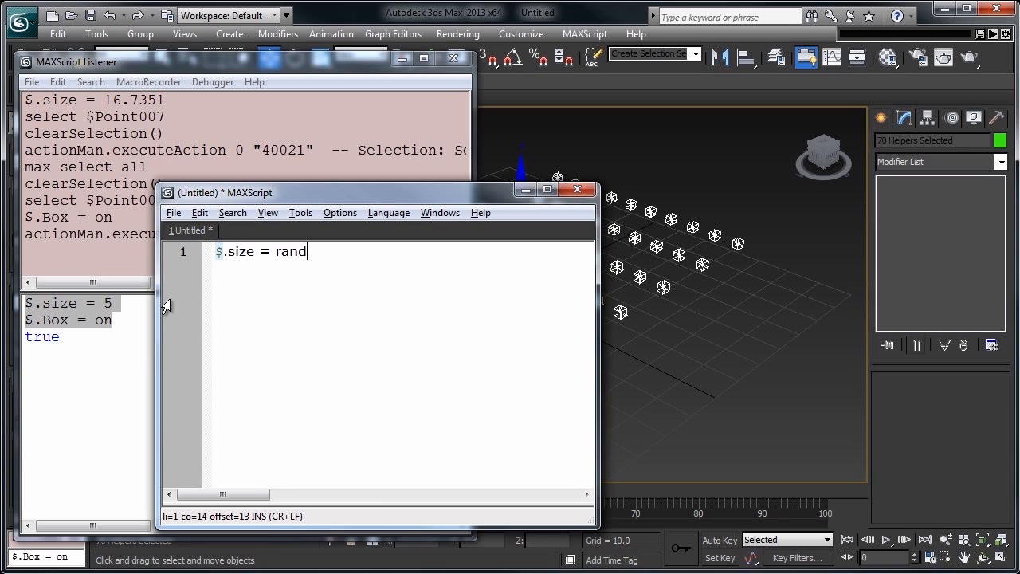
# Step: Write $.size = random 2 10 and evaluate it several times, giving the helpers shared random sizes
pyautogui.write('om 2 10')
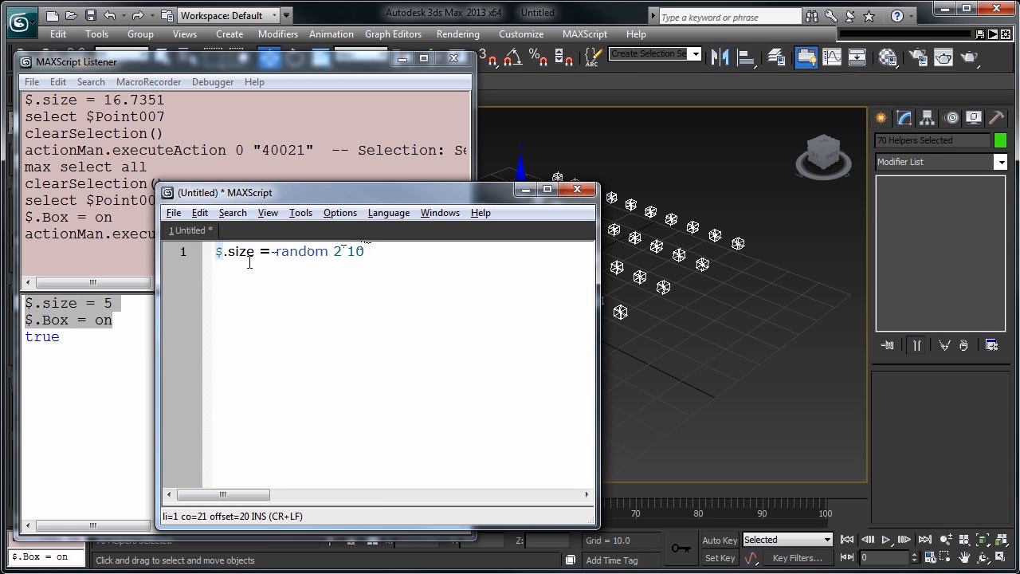
pyautogui.press('ctrl+e')
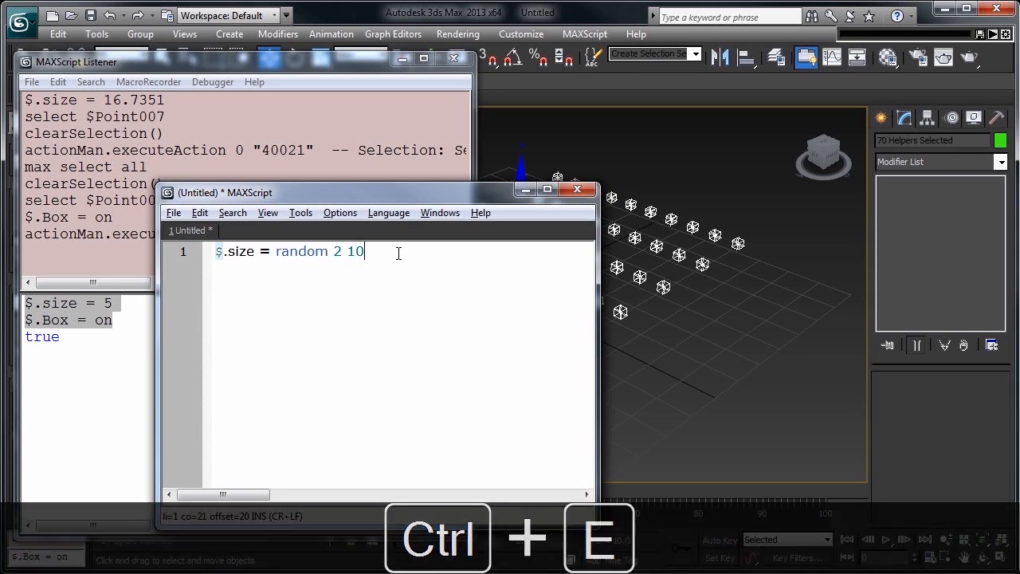
pyautogui.press('ctrl+e')
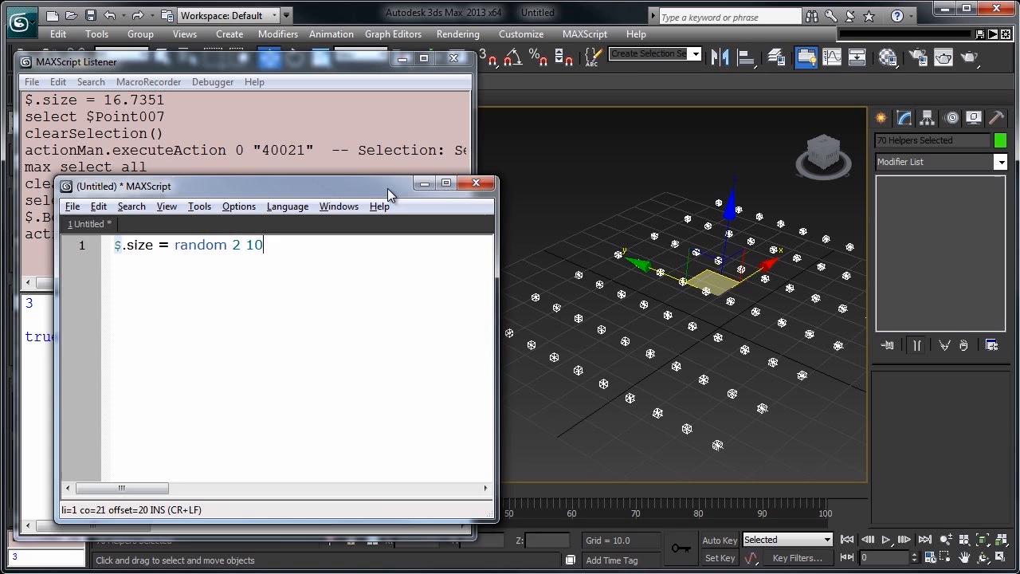
pyautogui.press('ctrl+e')
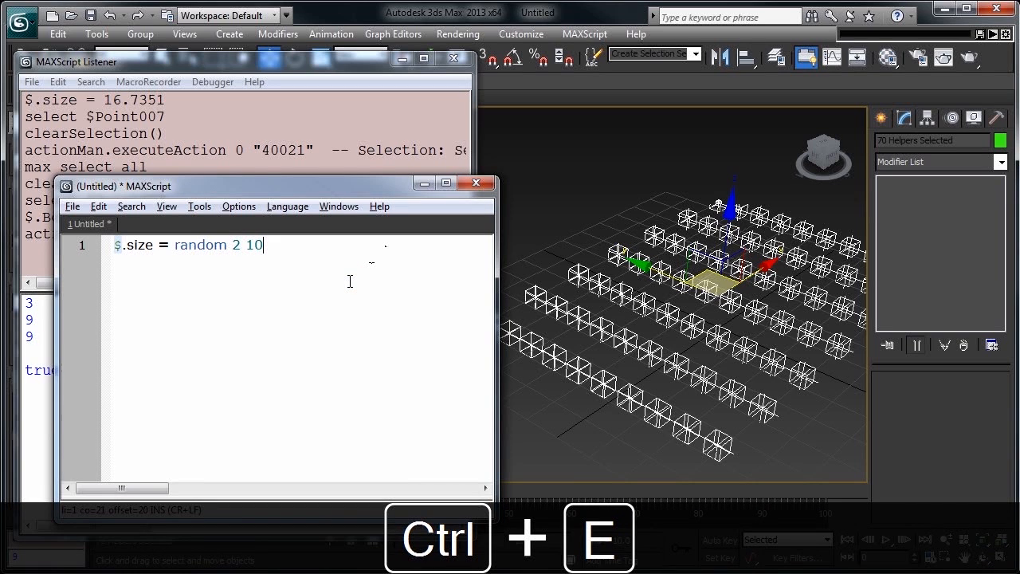
pyautogui.press('ctrl+e')
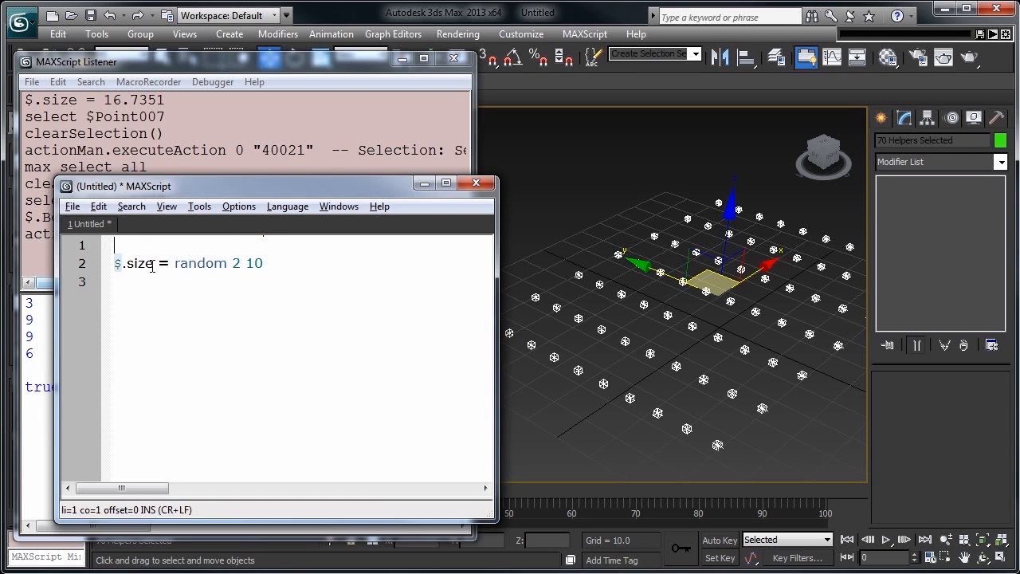
# Step: Write a for-loop over selection setting selection[i].size = random 2 10
pyautogui.write('for i')
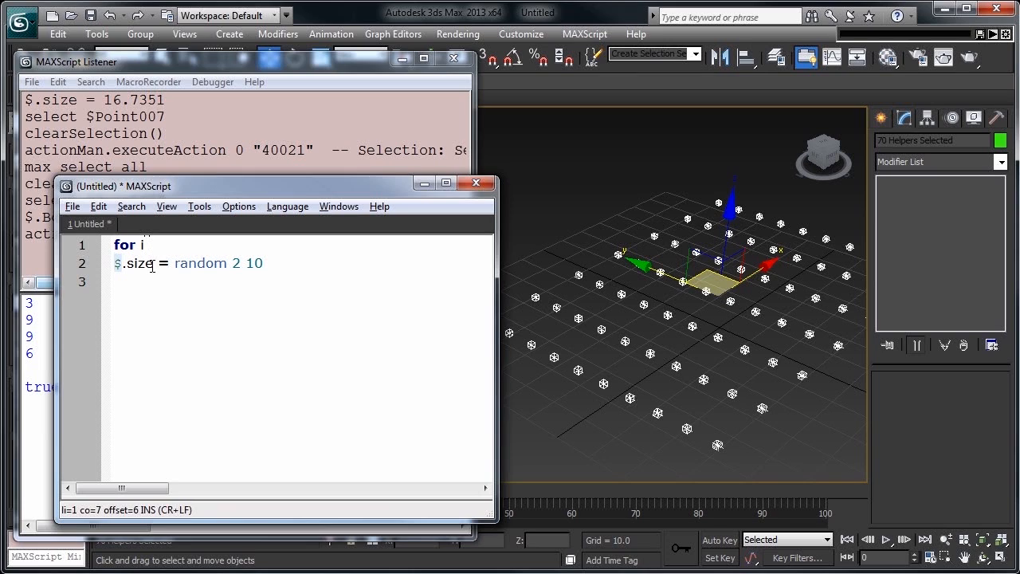
pyautogui.write('in 1 to')
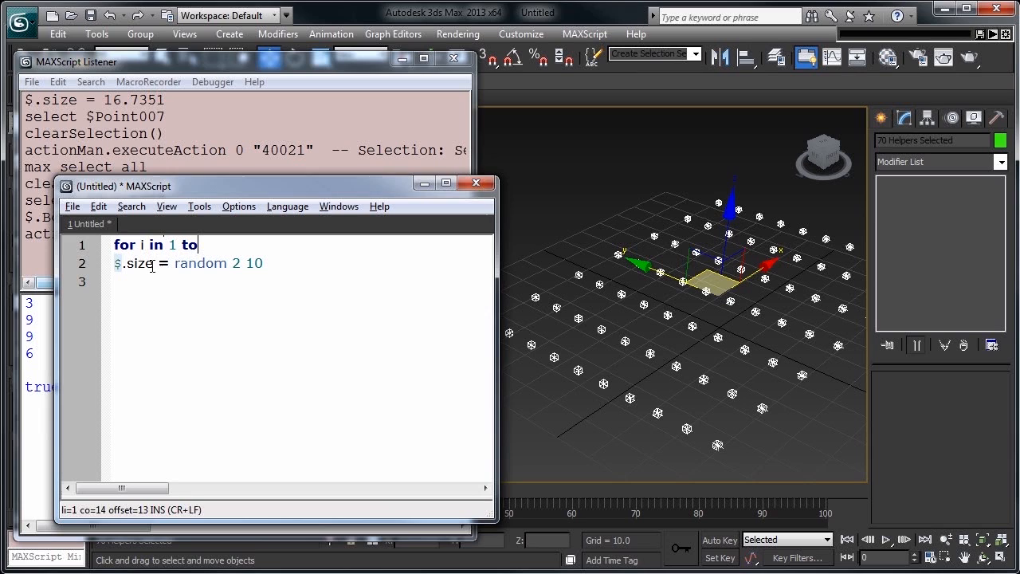
pyautogui.write('selection')
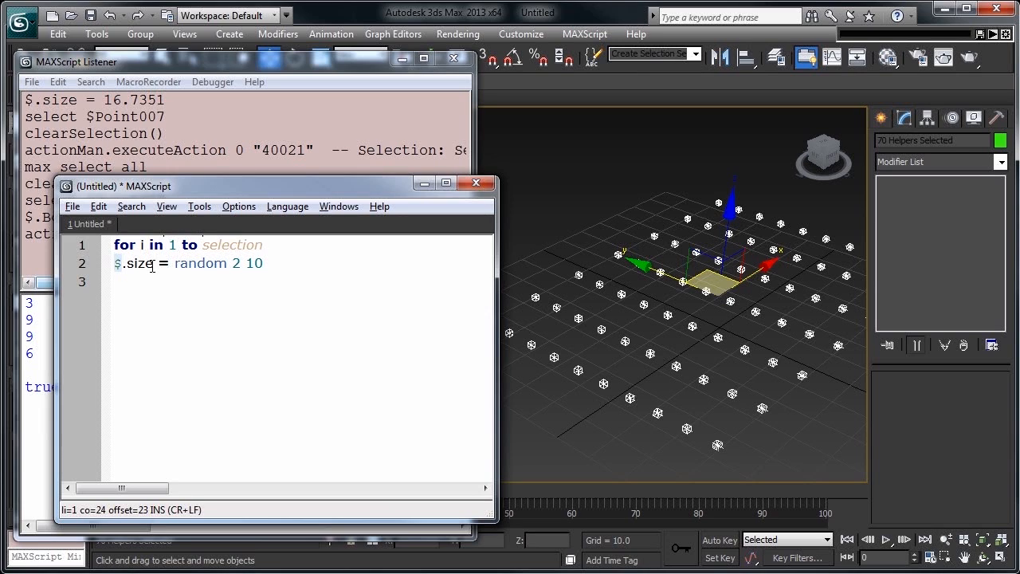
pyautogui.write('.count do')
pyautogui.click(301, 263)
pyautogui.write('s')
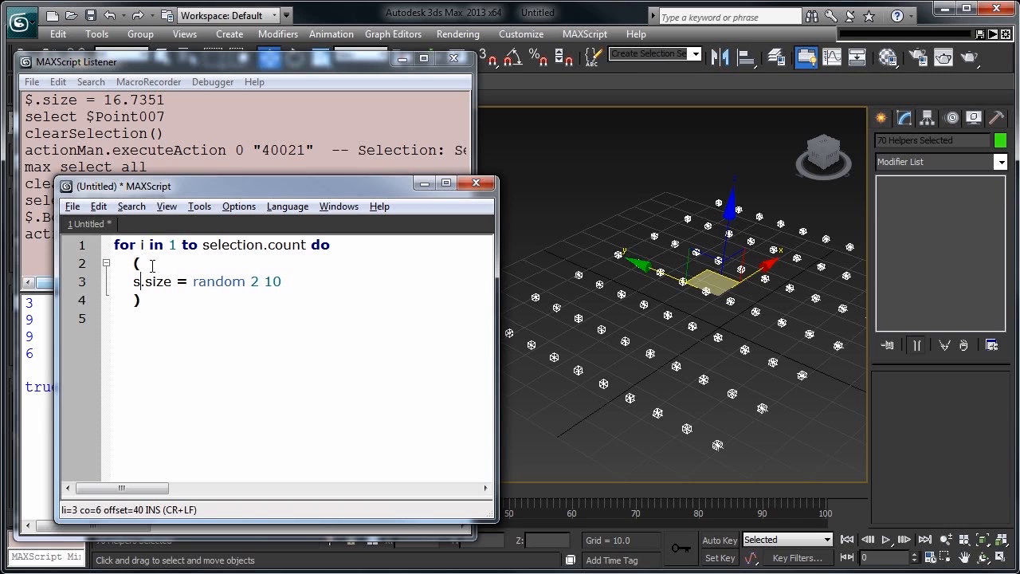
pyautogui.write('election[i]')
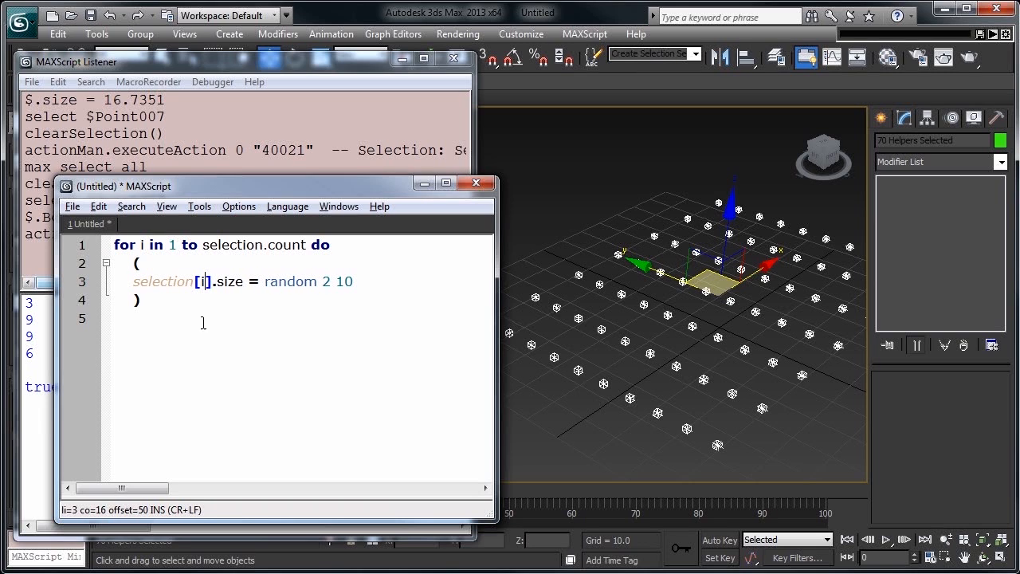
# Step: Evaluate the loop a few times so each helper gets its own random size
pyautogui.press('ctrl+e')
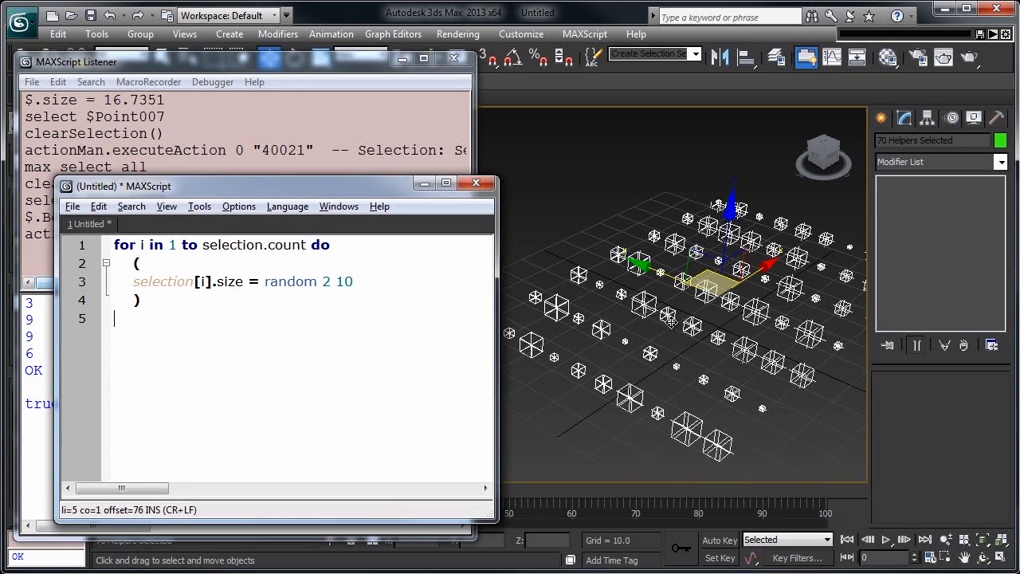
pyautogui.press('ctrl+e')
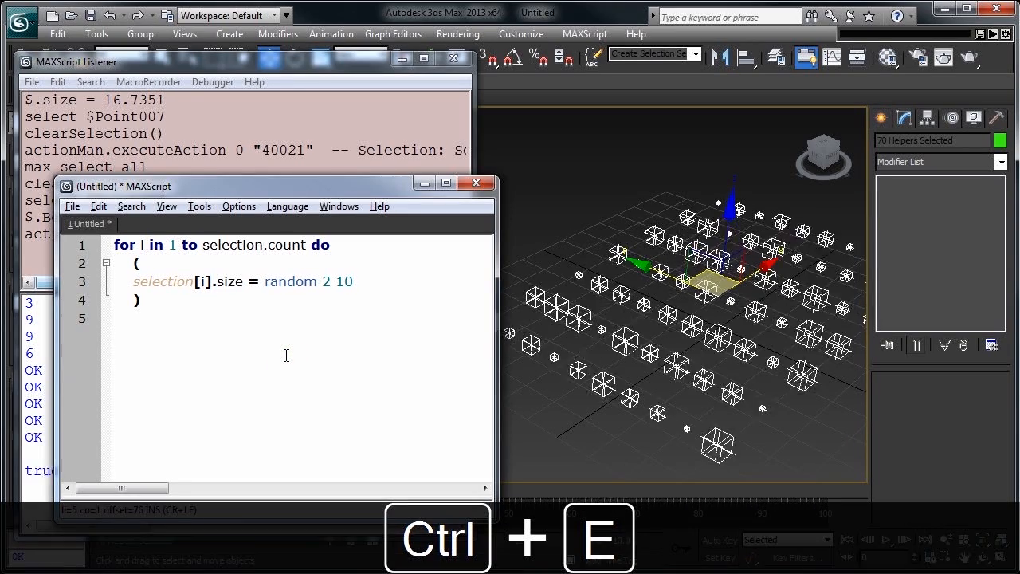
pyautogui.press('ctrl+e')
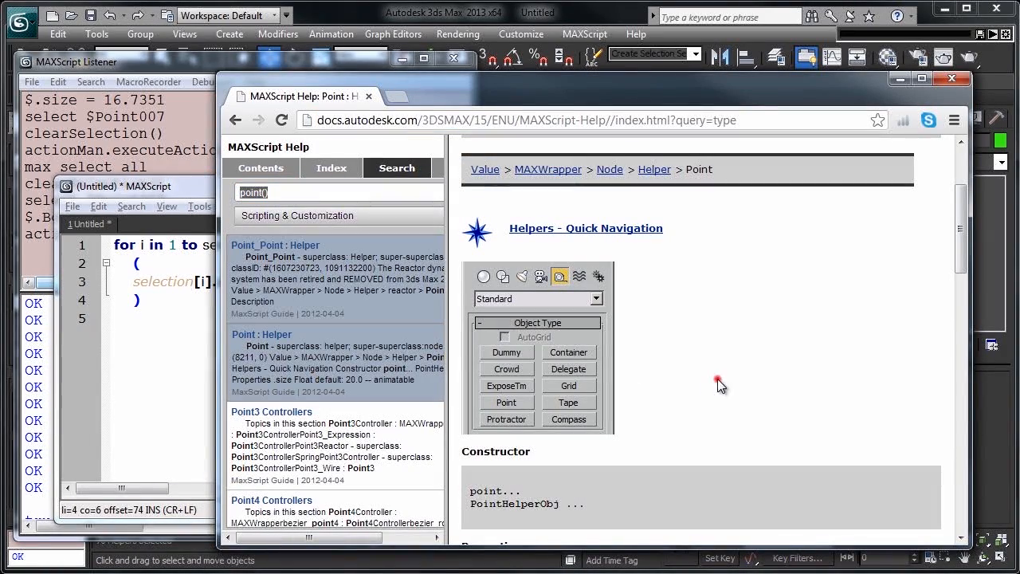
# Step: Scroll the Point helper help page down to its .cross and .box properties
pyautogui.scroll(-3)
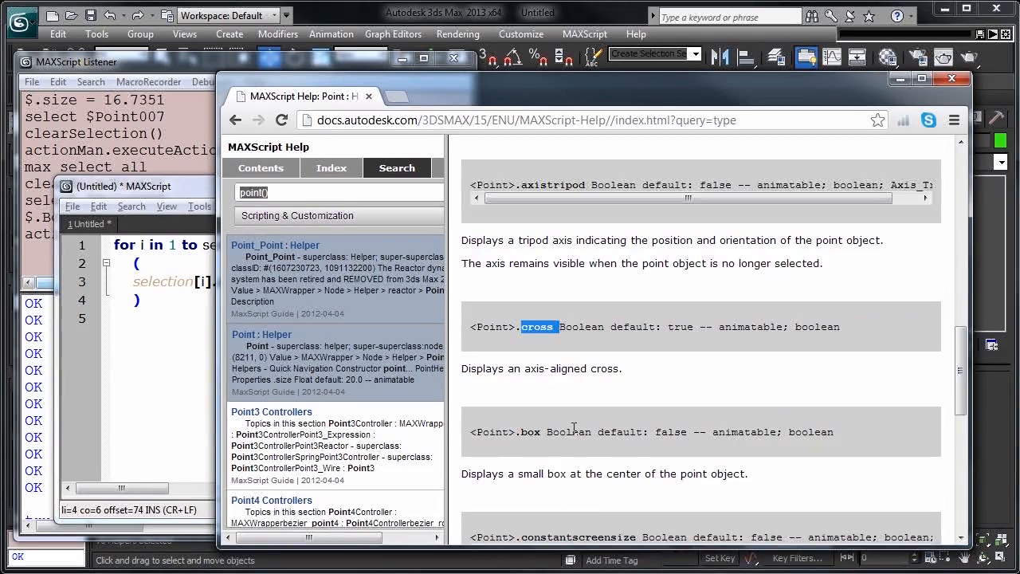
pyautogui.scroll(-3)
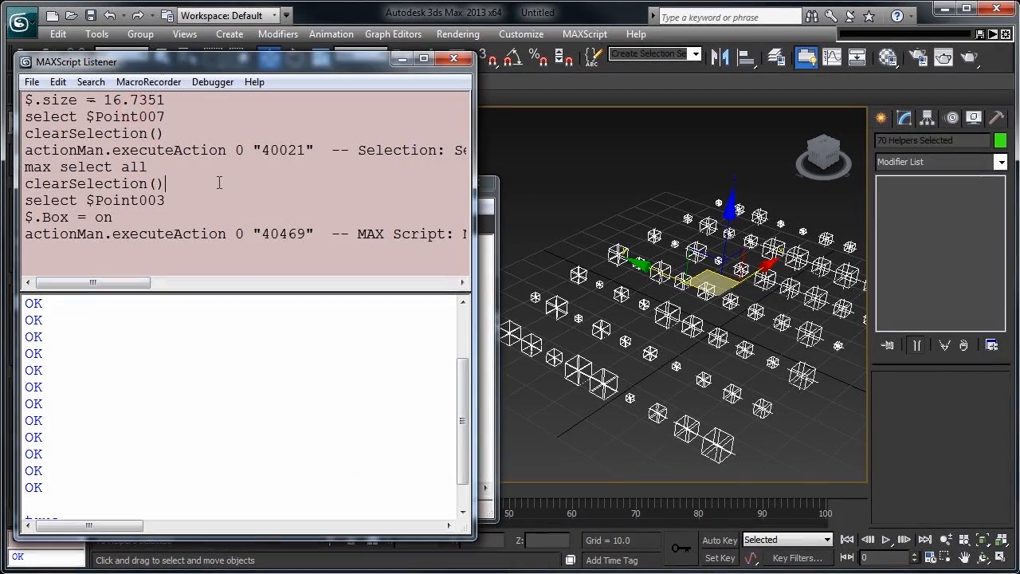
# Step: Clear the listener and run showproperties $ to list the helper's properties
pyautogui.press('ctrl+d')
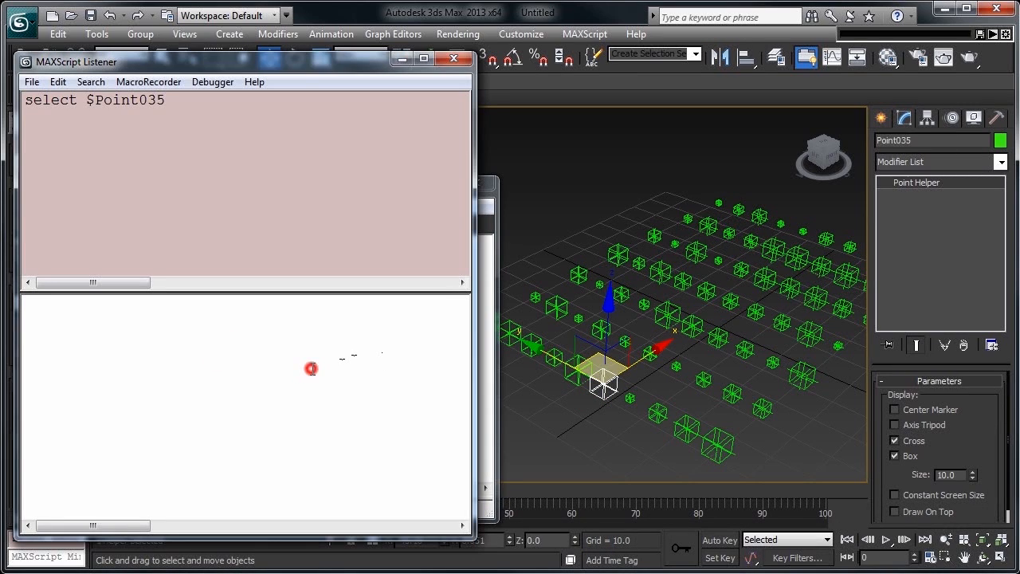
pyautogui.write('showpr')
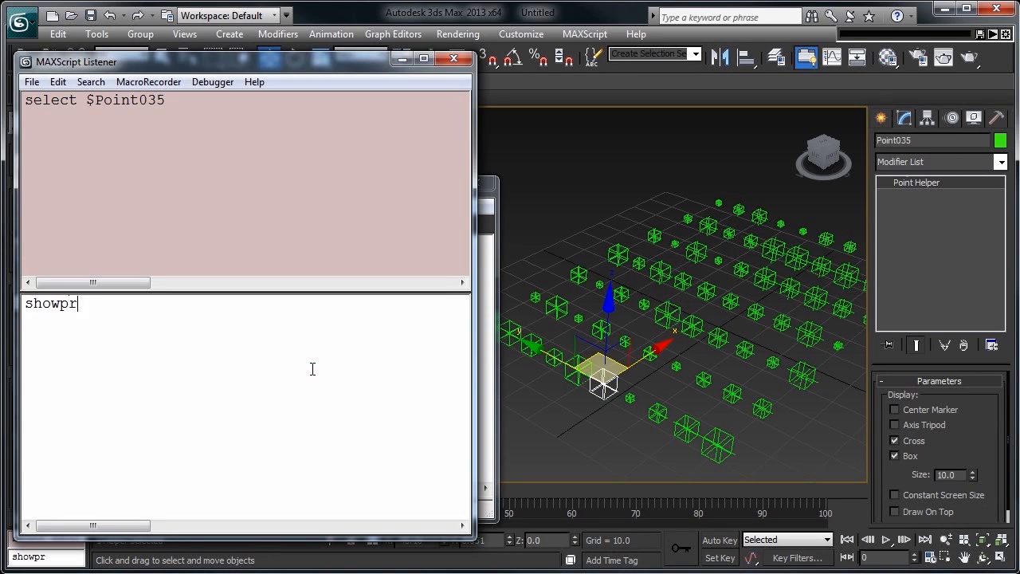
pyautogui.write('operties $')
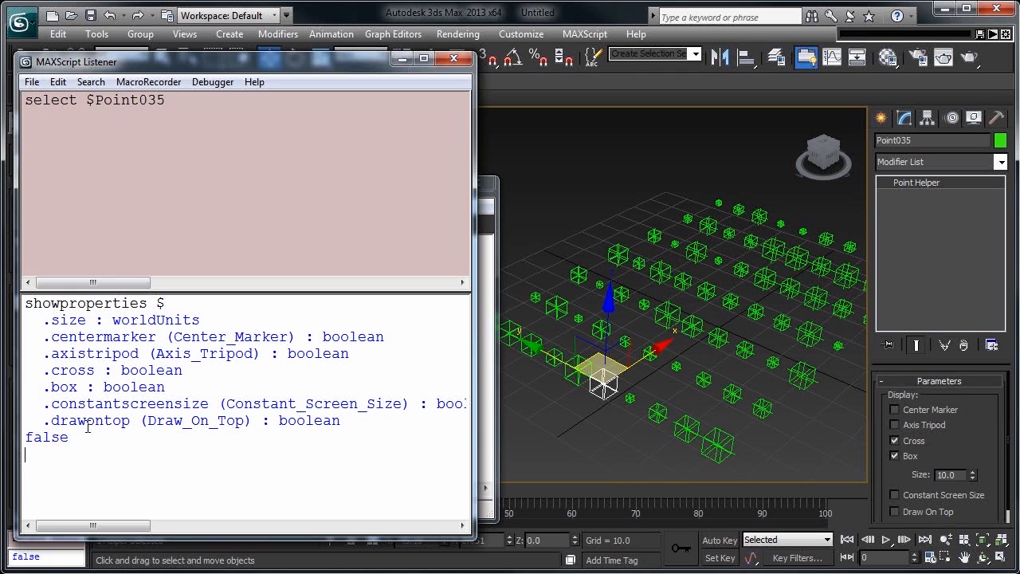
# Step: Run renderers and showproperties renderers.current to list the renderer's members
pyautogui.write('renderers')
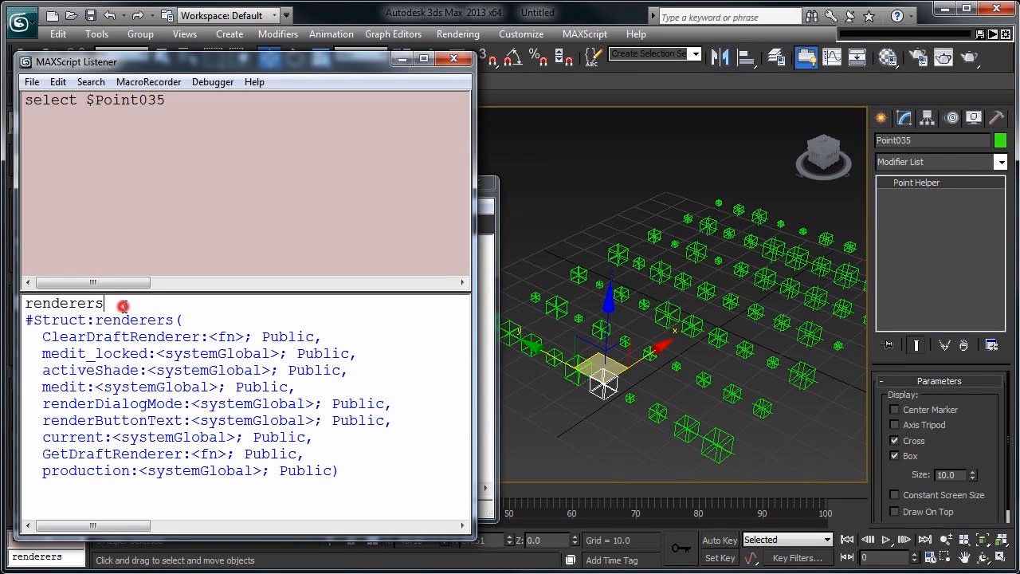
pyautogui.write('.c')
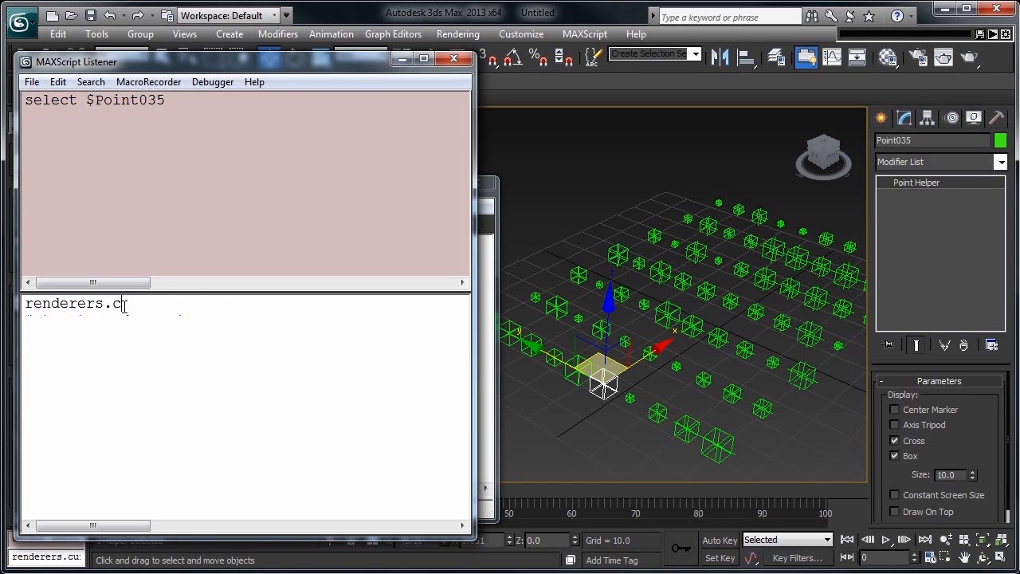
pyautogui.write('showproperties')
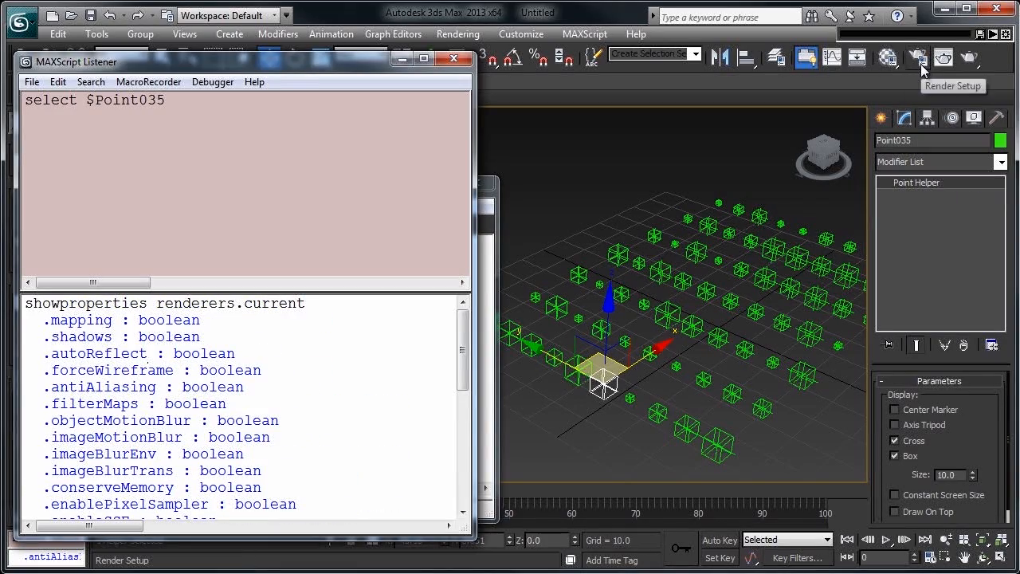
# Step: Show Render Setup on the Renderer tab and scroll to its antialiasing settings
pyautogui.click(918, 57)
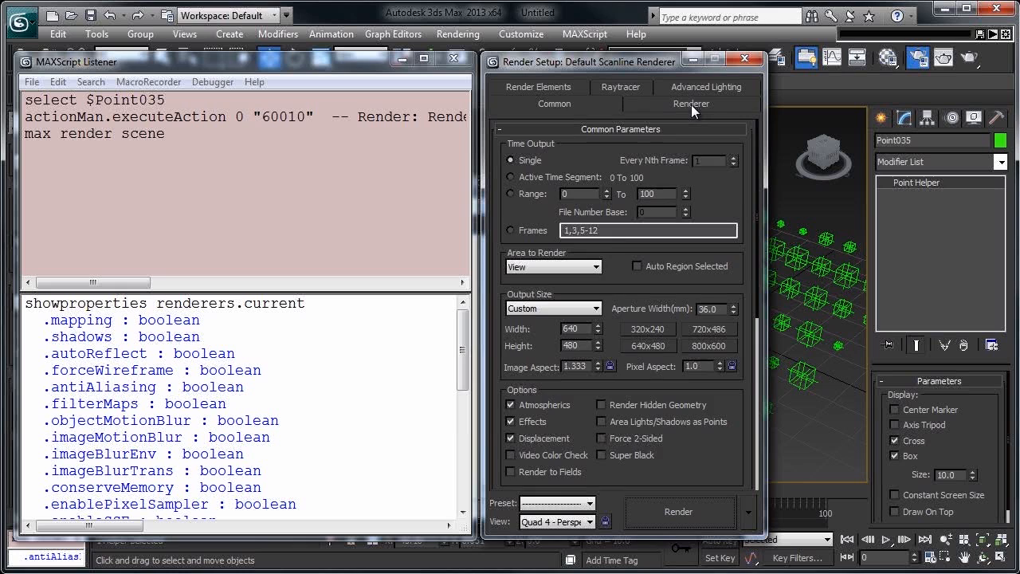
pyautogui.click(692, 103)
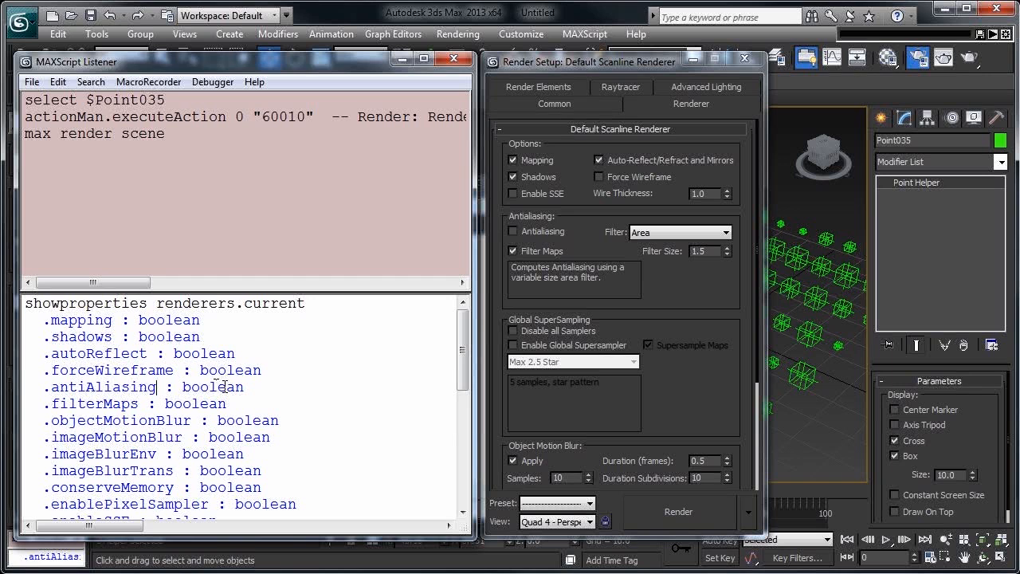
pyautogui.scroll(-3)
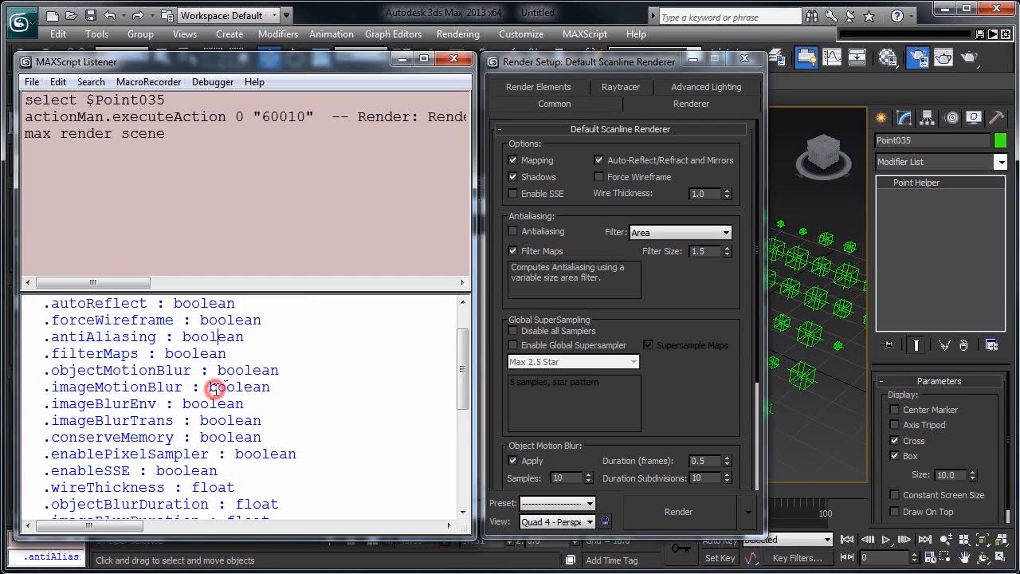
pyautogui.scroll(-3)
pyautogui.write('renderers.current.antiAliasing')
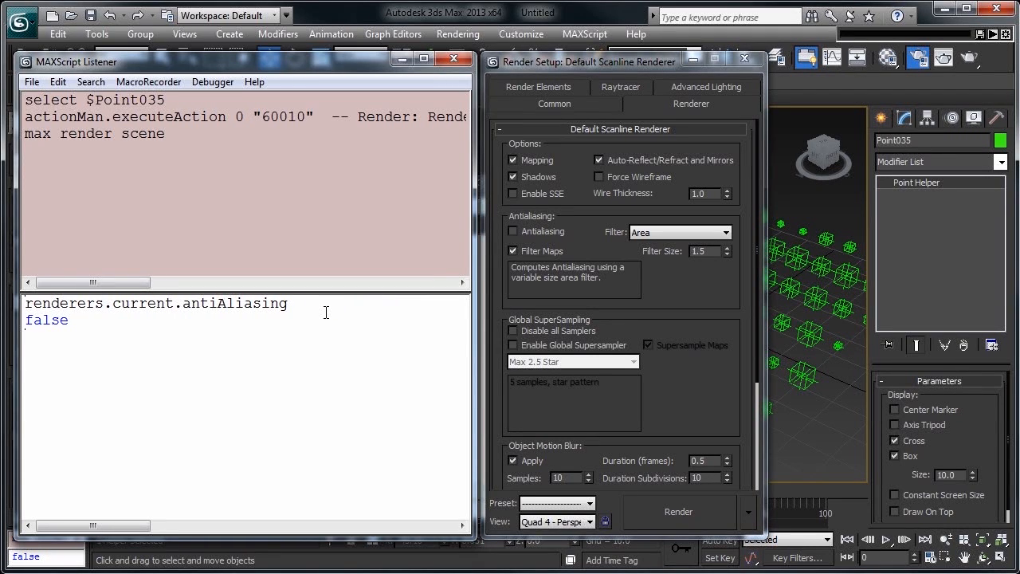
# Step: Run renderers.current.antiAliasing = true in the Listener
pyautogui.write('= true')
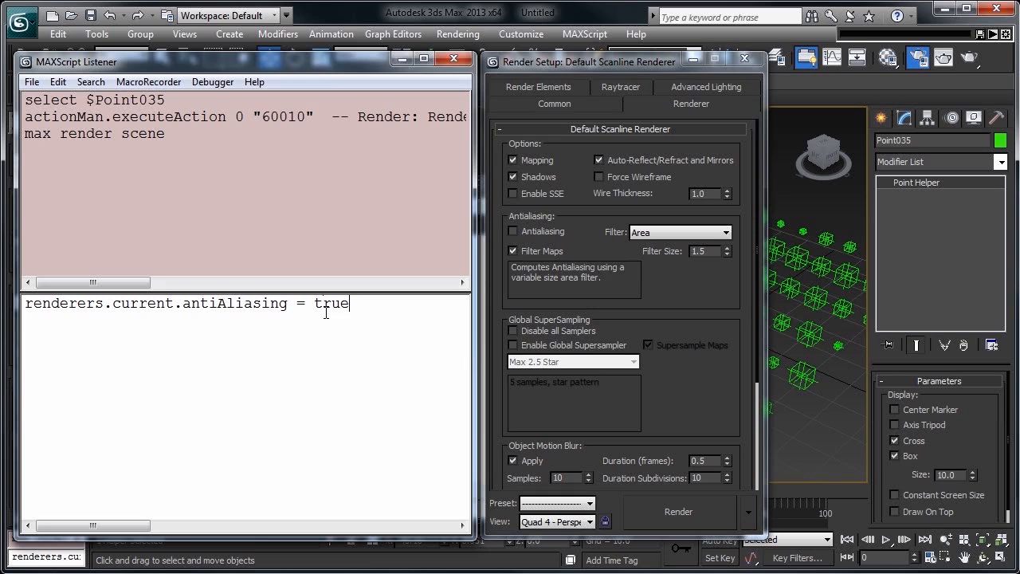
pyautogui.press('Enter')
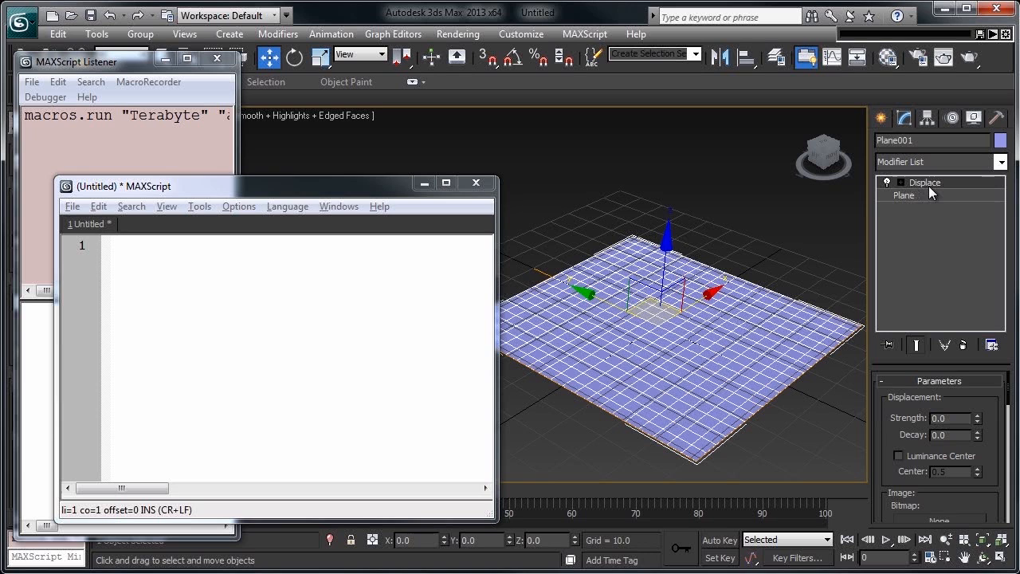
pyautogui.moveTo(602, 376)
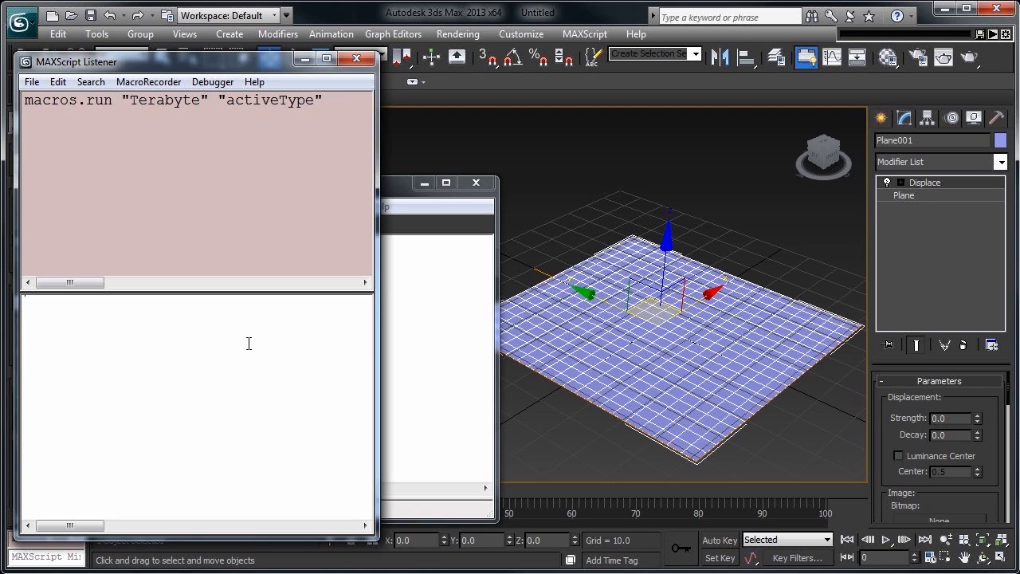
# Step: Run showproperties $.Displace to list the Displace modifier's strength, map and other properties
pyautogui.write('$.mo')
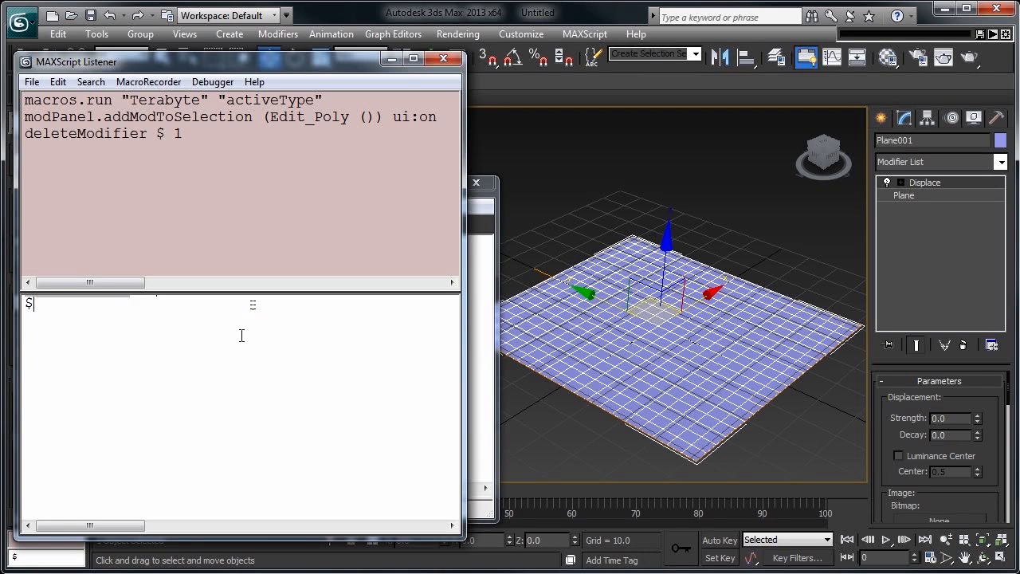
pyautogui.write('.Displace')
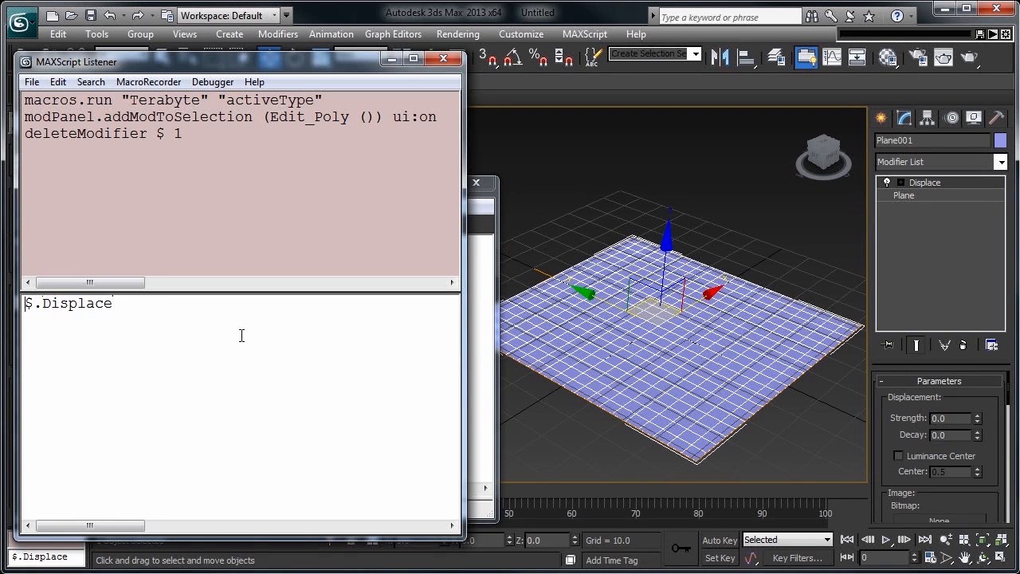
pyautogui.write('showproperties')
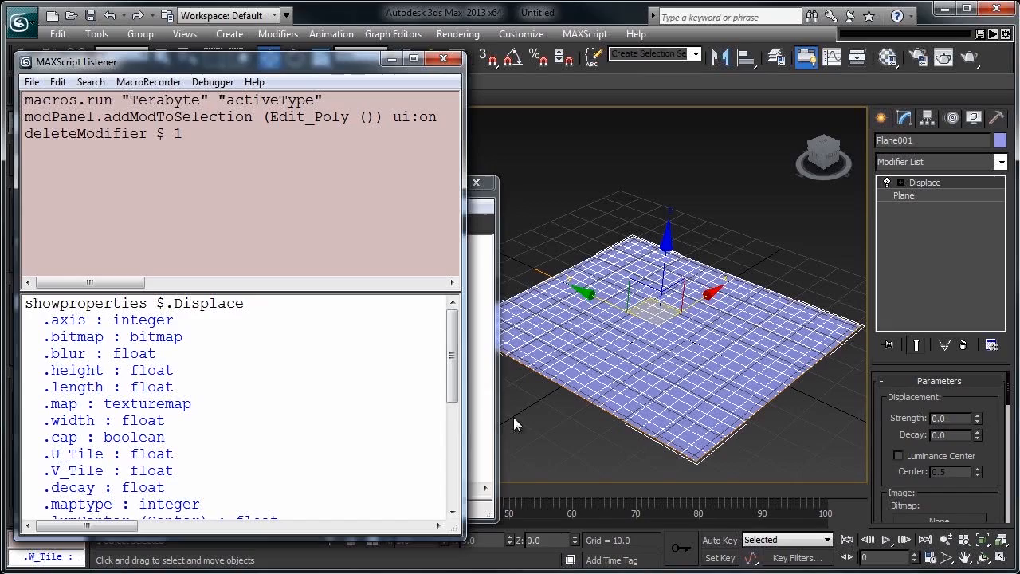
pyautogui.scroll(-3)
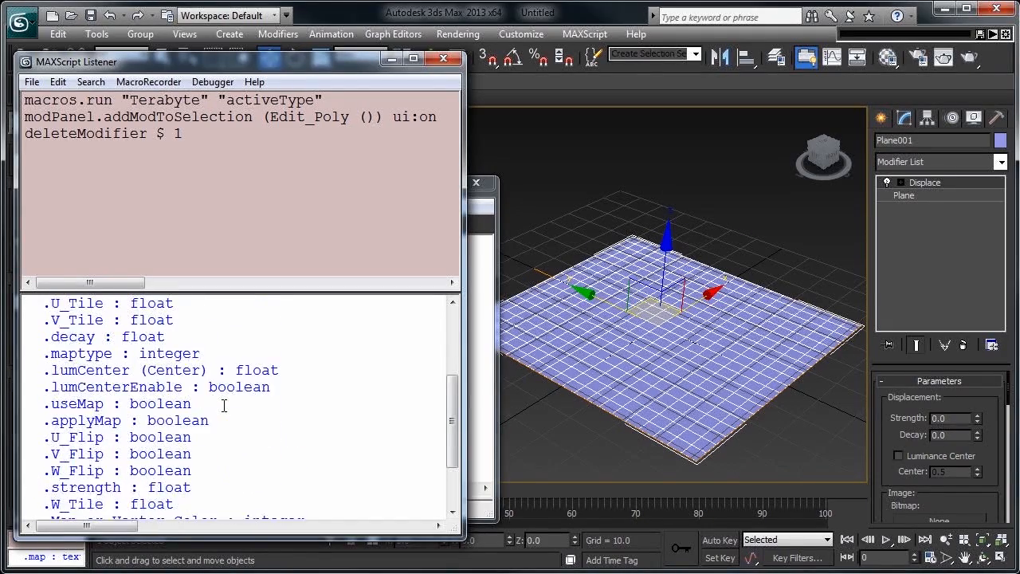
pyautogui.doubleClick(86, 437)
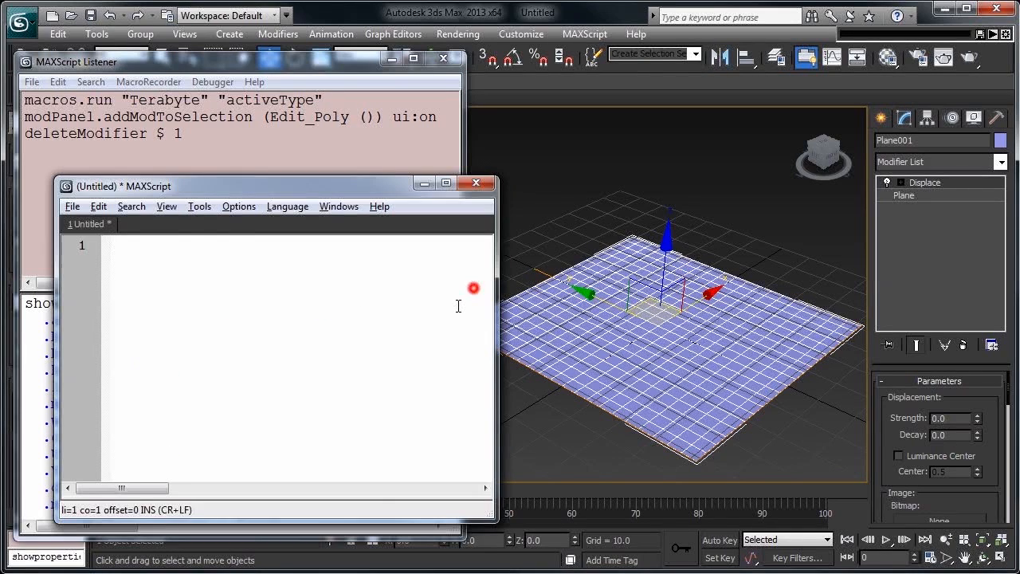
# Step: Write newDisplace = displace strength:10 to create a Displace modifier in script
pyautogui.write('$.Displace.strength = 1')
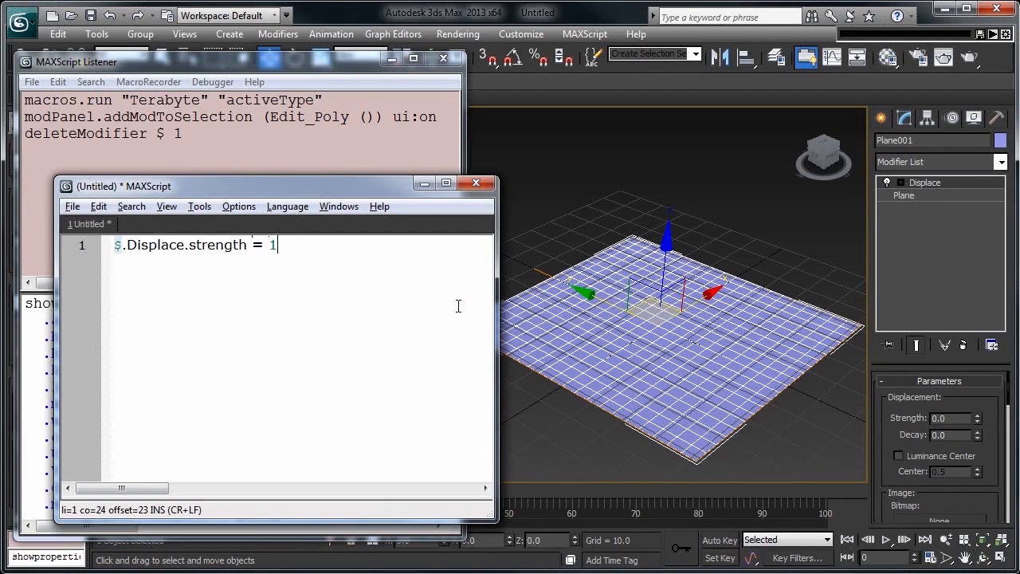
pyautogui.write('0')
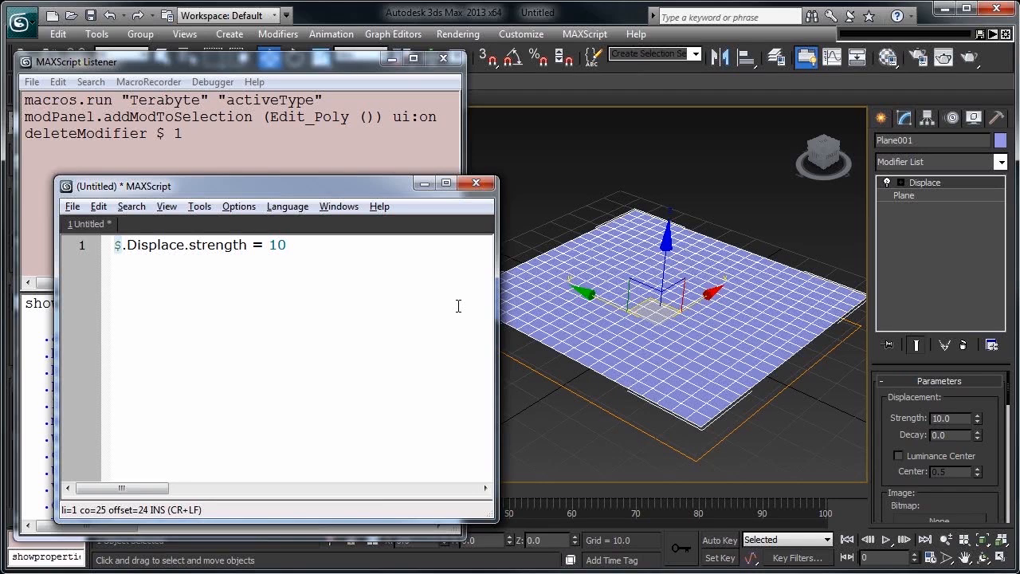
pyautogui.write('newDisplace = disp')
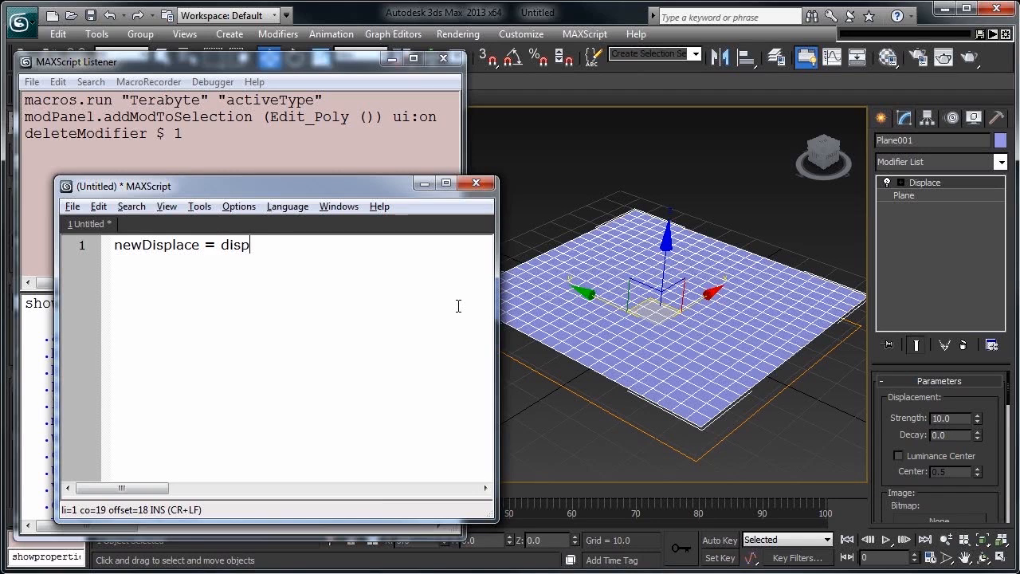
pyautogui.write('lace')
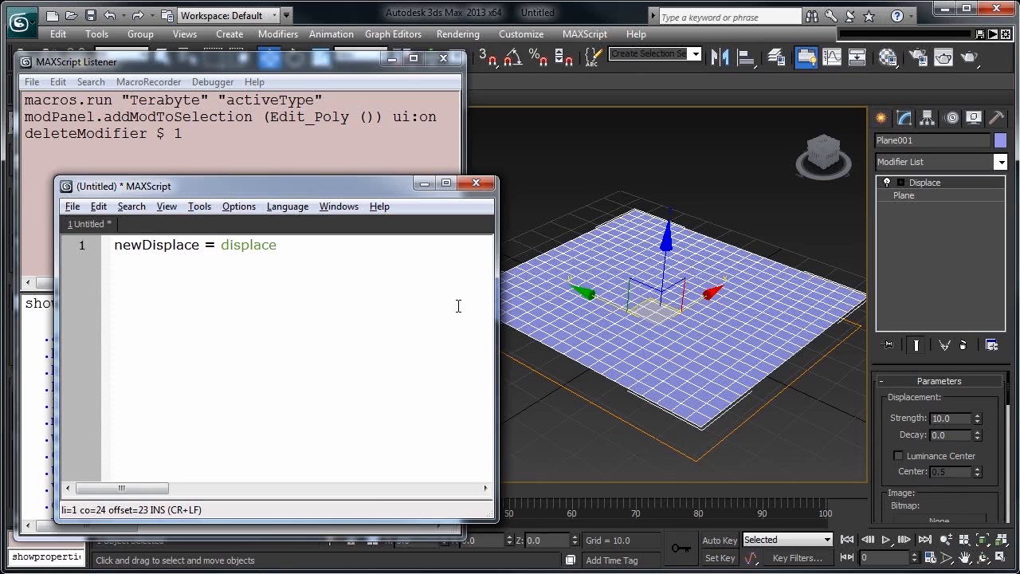
pyautogui.write('strength:10')
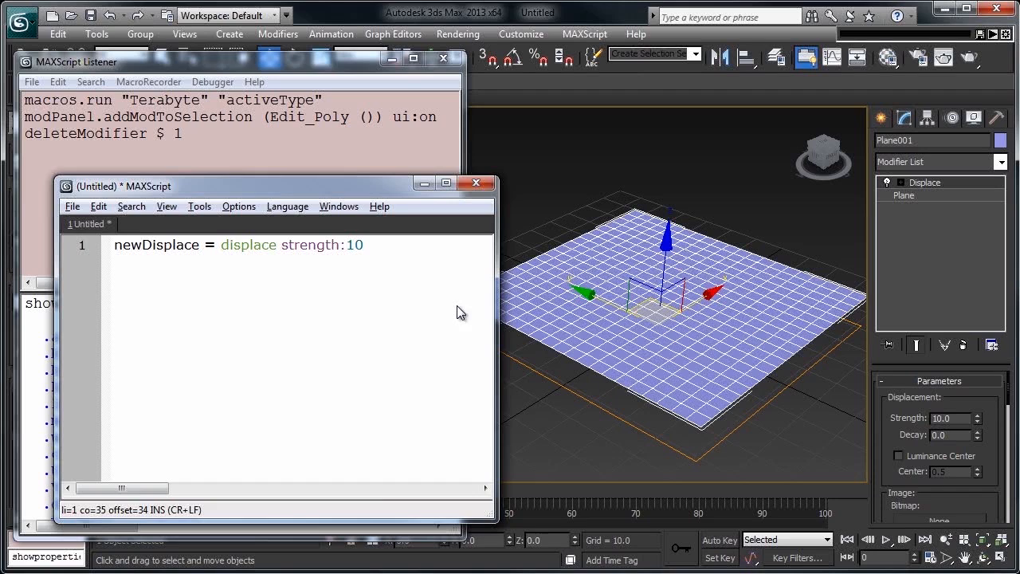
pyautogui.click(357, 245)
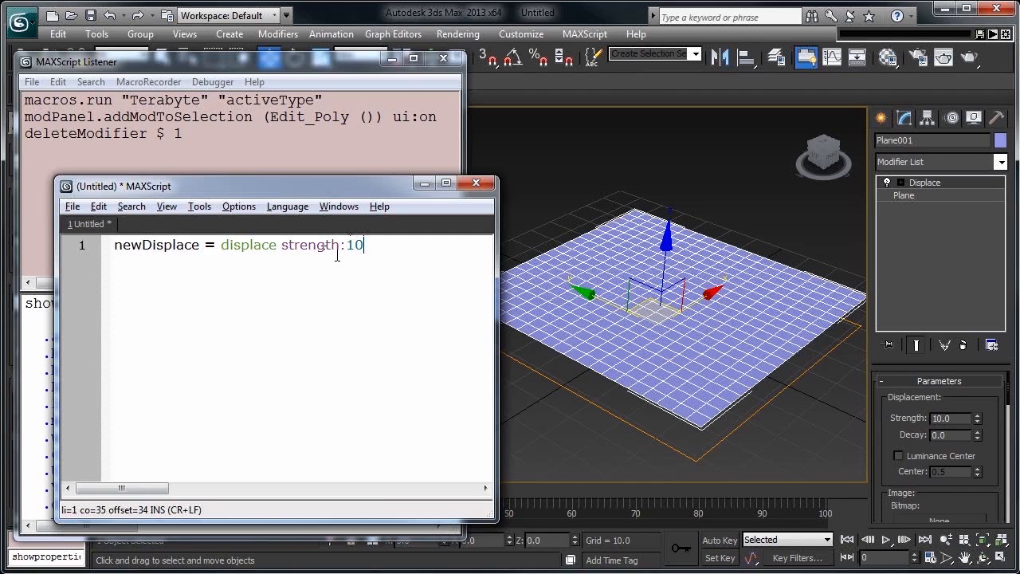
# Step: Add the line addmodifier $ newDisplace to put it on the selected plane
pyautogui.write('addmodifier $')
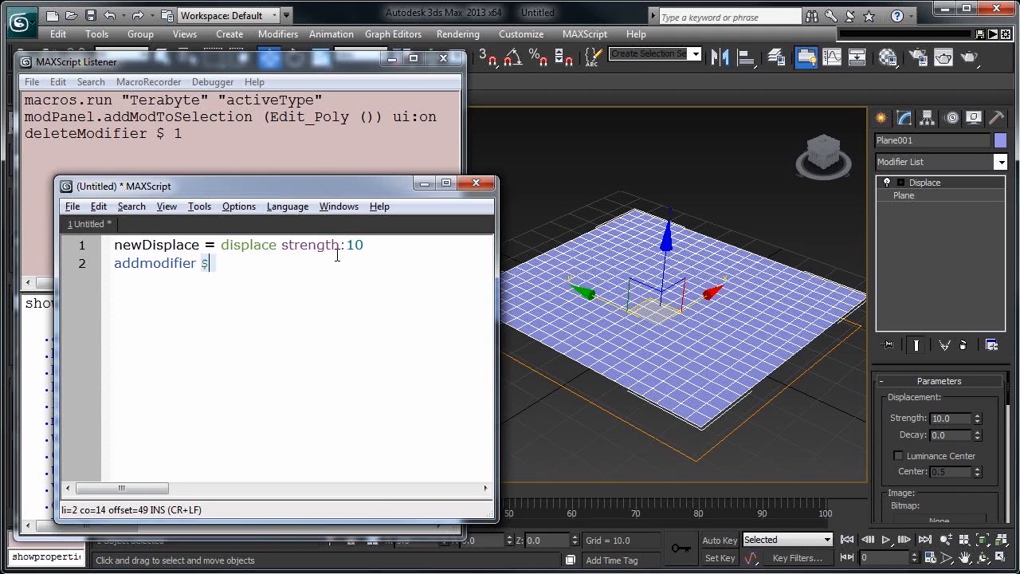
pyautogui.write('newDisp')
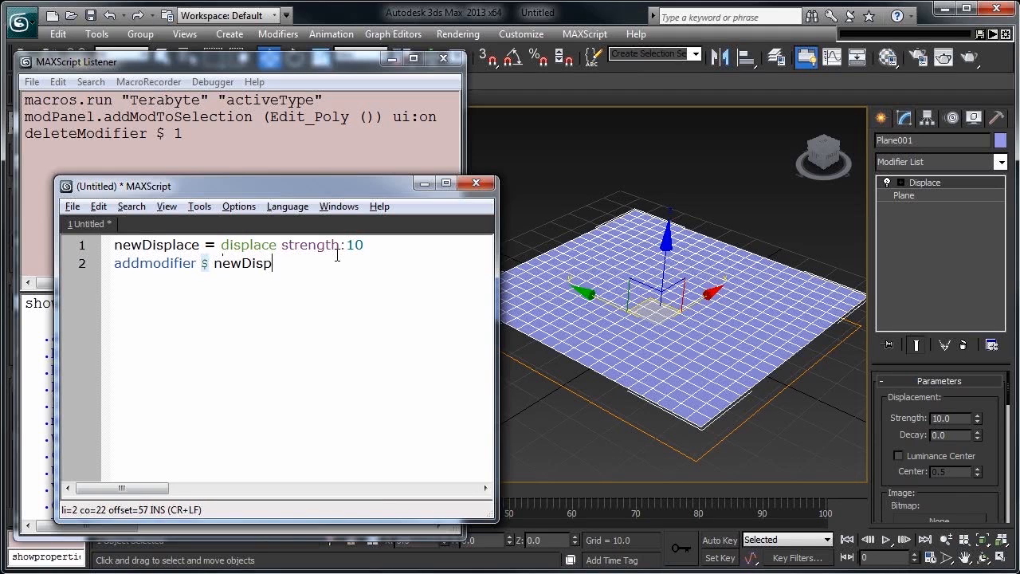
pyautogui.write('lace')
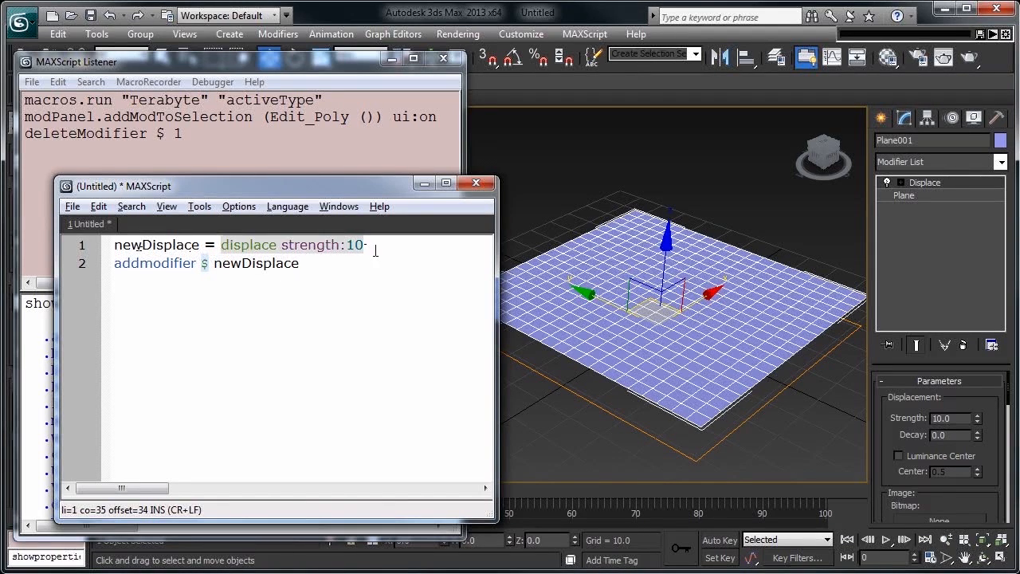
pyautogui.rightClick(925, 182)
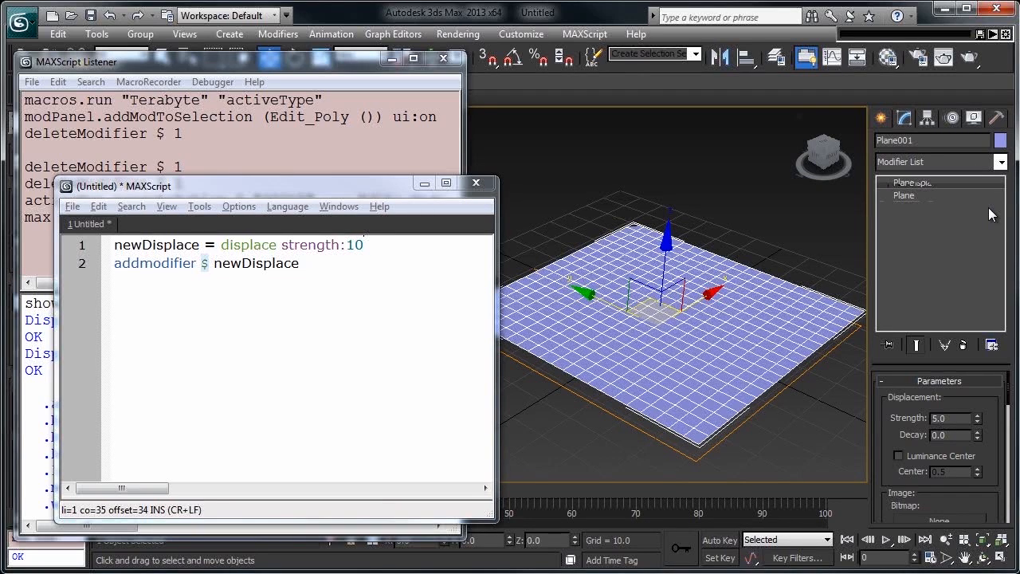
pyautogui.moveTo(609, 265)
pyautogui.write('$.d')
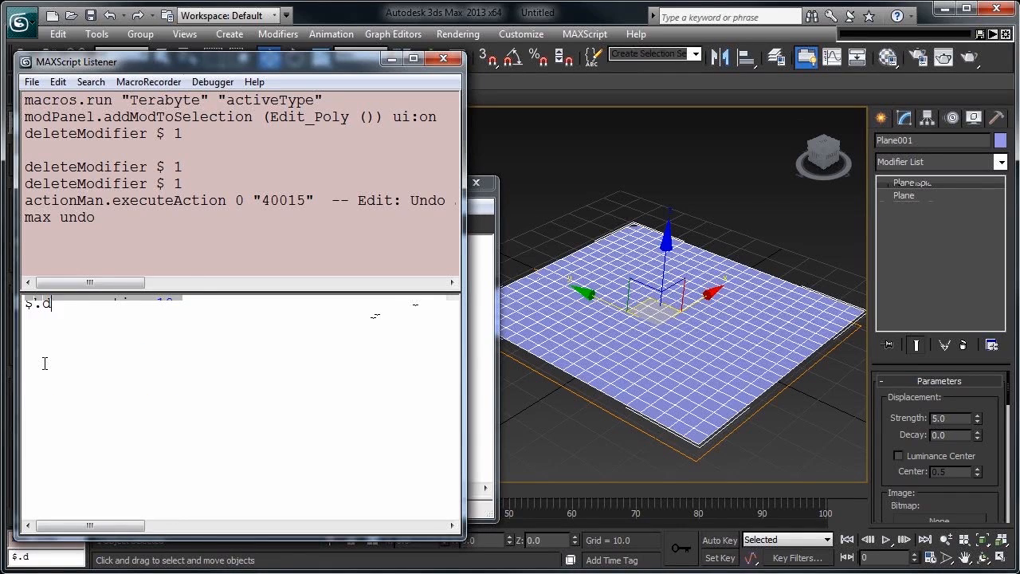
# Step: List the Displace modifier's properties with show $.displace in the Listener
pyautogui.write('show$.displace')
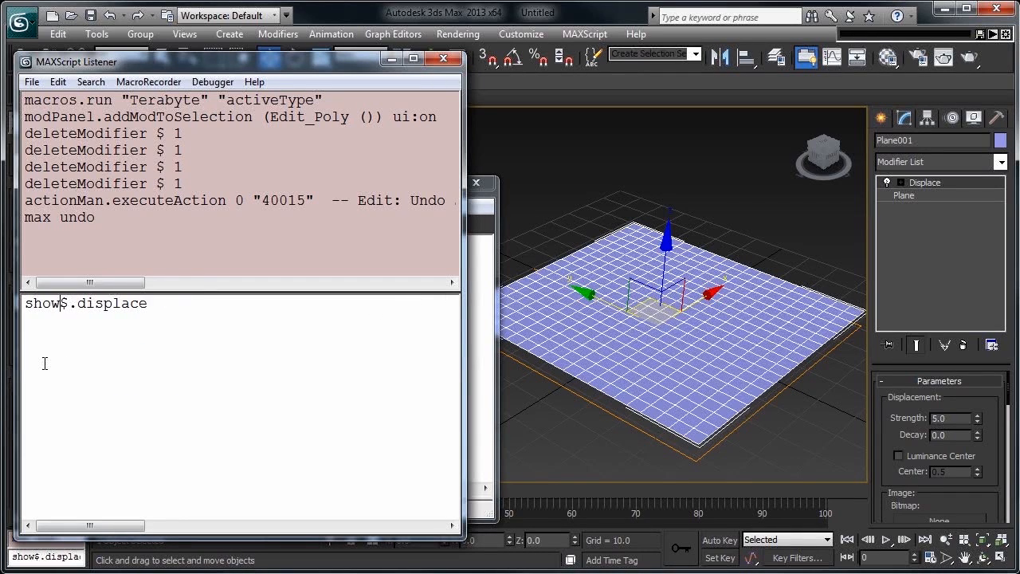
pyautogui.press('Enter')
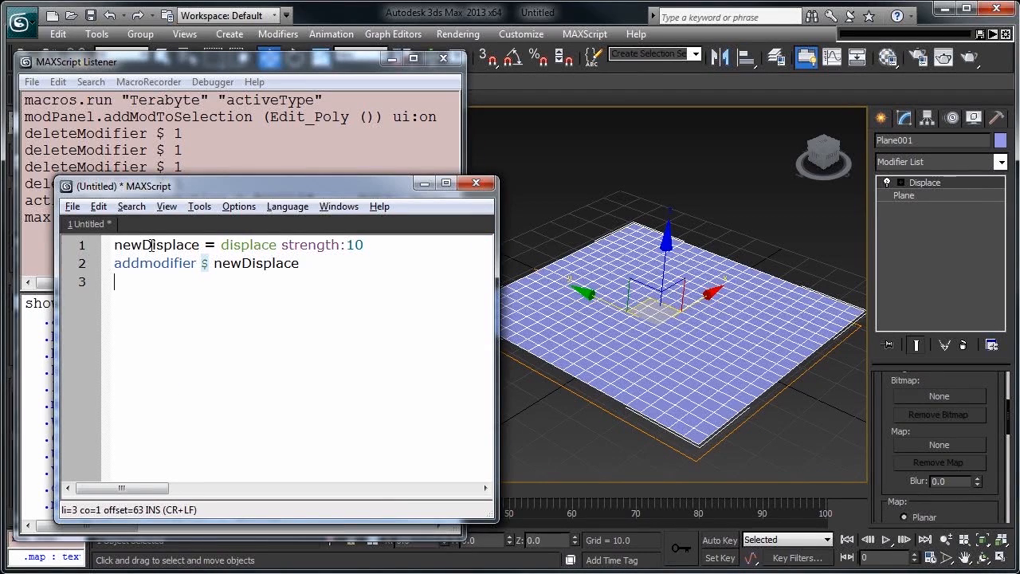
# Step: Add newCellular = cellular and begin the newDisplace.map = assignment line in the editor
pyautogui.write('newDisplace.map =')
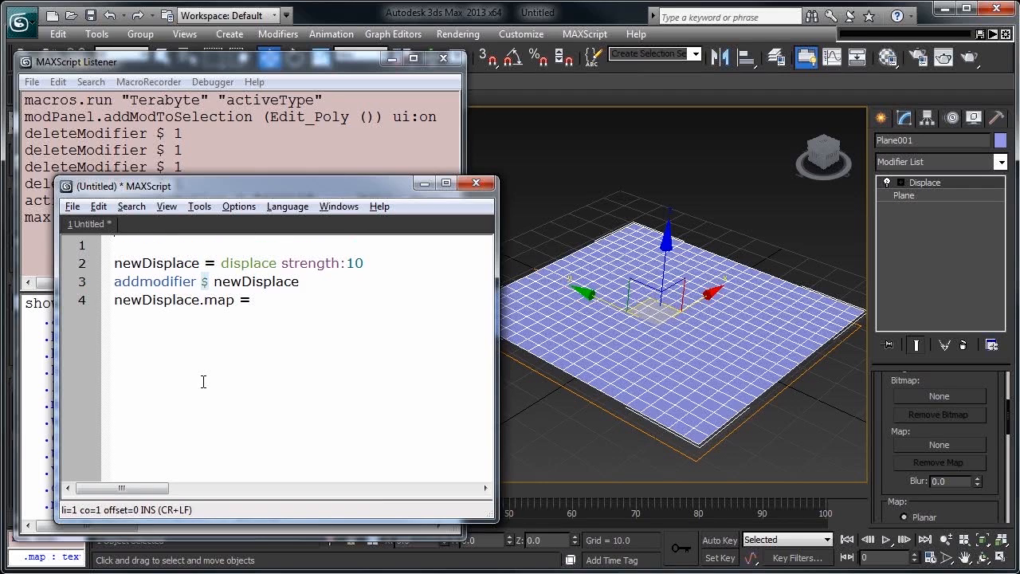
pyautogui.write('newCellular')
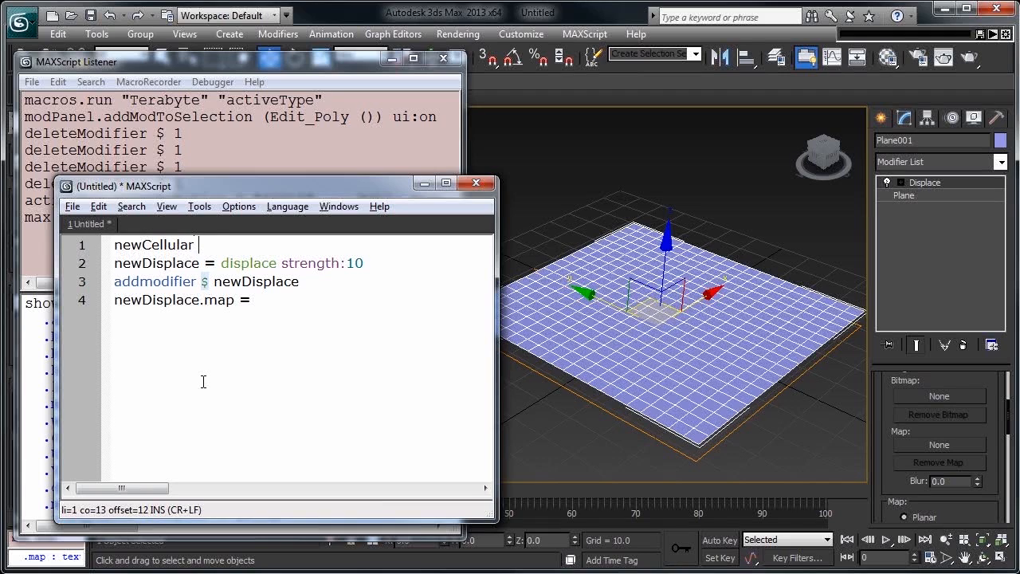
pyautogui.write('= cellular')
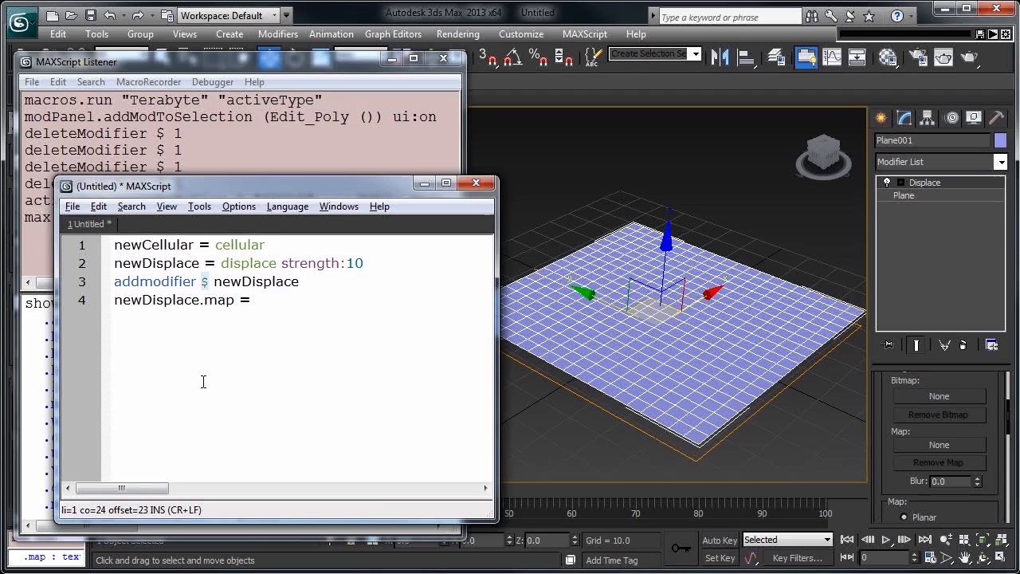
# Step: Consult the Cellular : TextureMap help page and review its property list
pyautogui.click(242, 245)
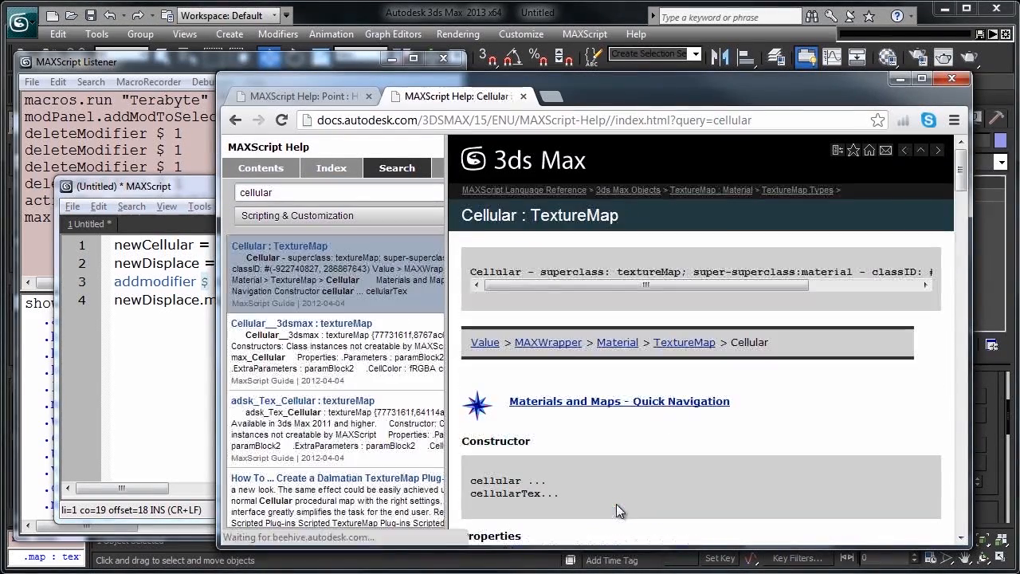
pyautogui.scroll(-3)
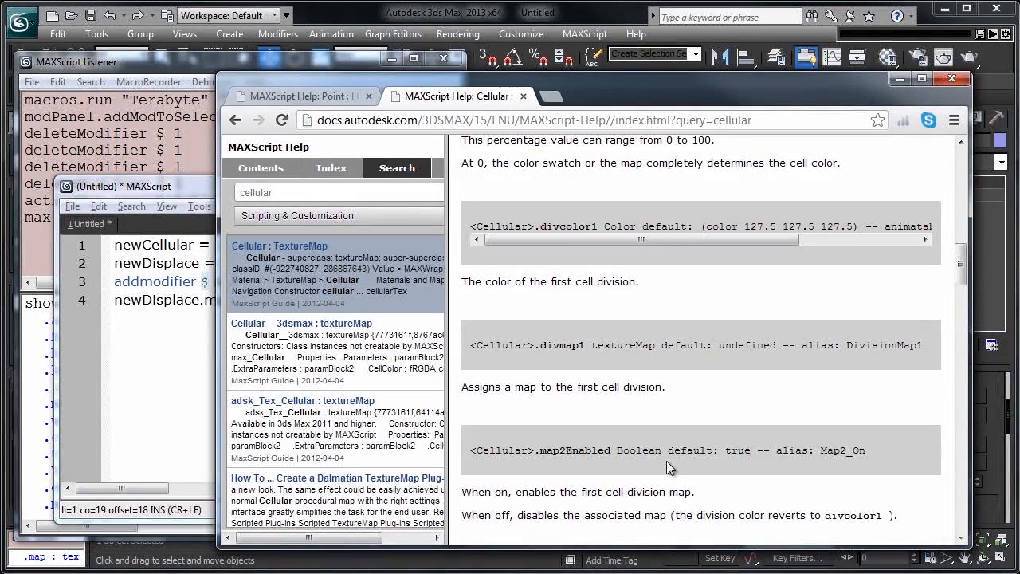
pyautogui.scroll(-3)
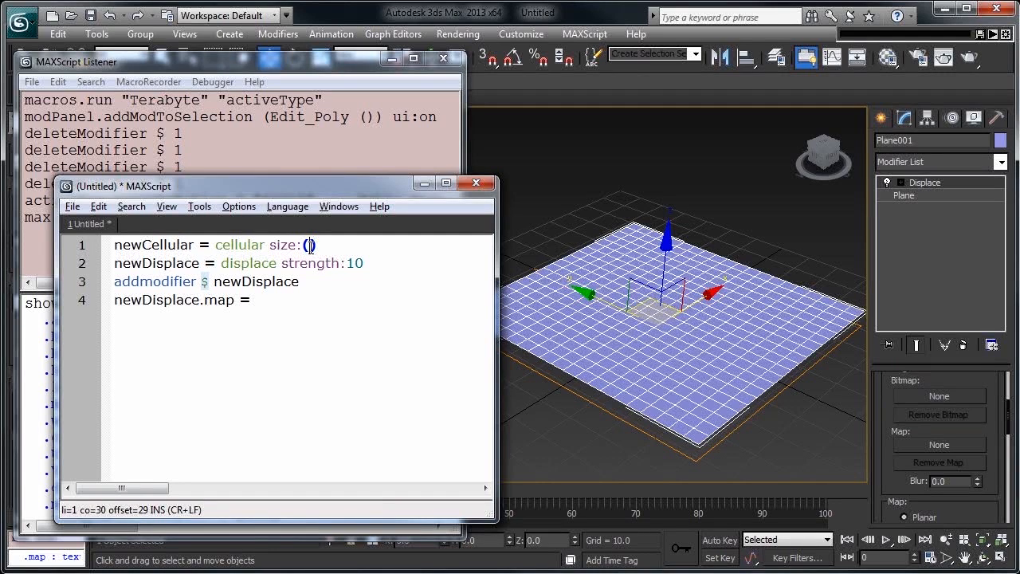
# Step: Give the Cellular map size:(random 1 20) and assign newCellular as newDisplace.map
pyautogui.write('random 1 20')
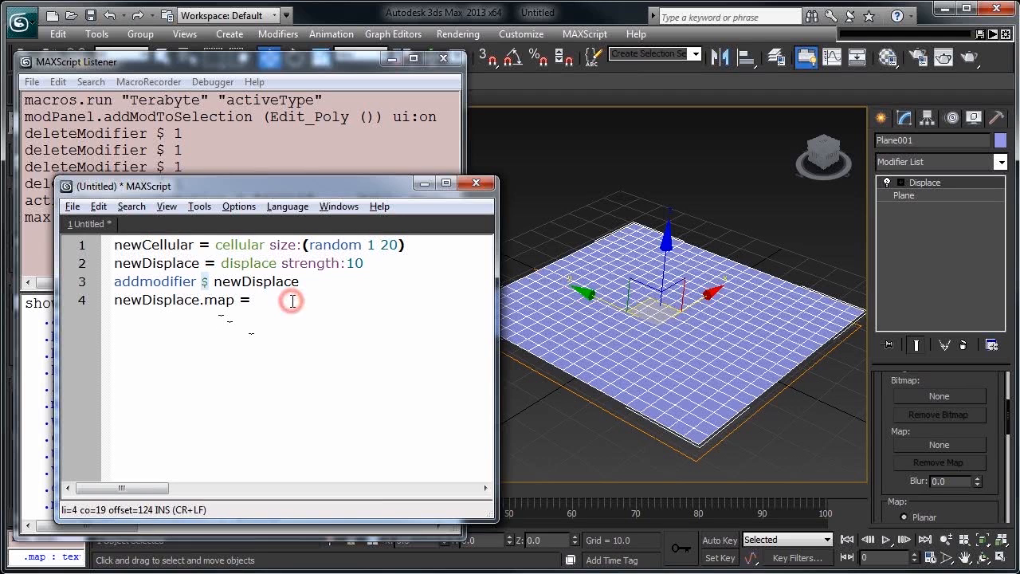
pyautogui.write('newCellular')
pyautogui.write('for i i')
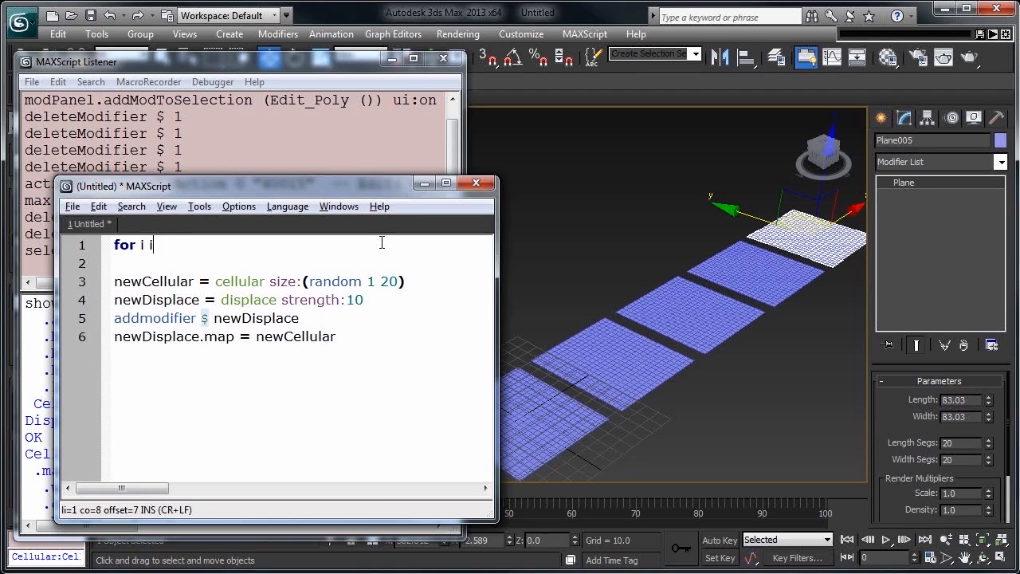
# Step: Wrap the script in for i in 1 to selection.count do ( ) and replace $ with selection[i]
pyautogui.write('n 1 to selec')
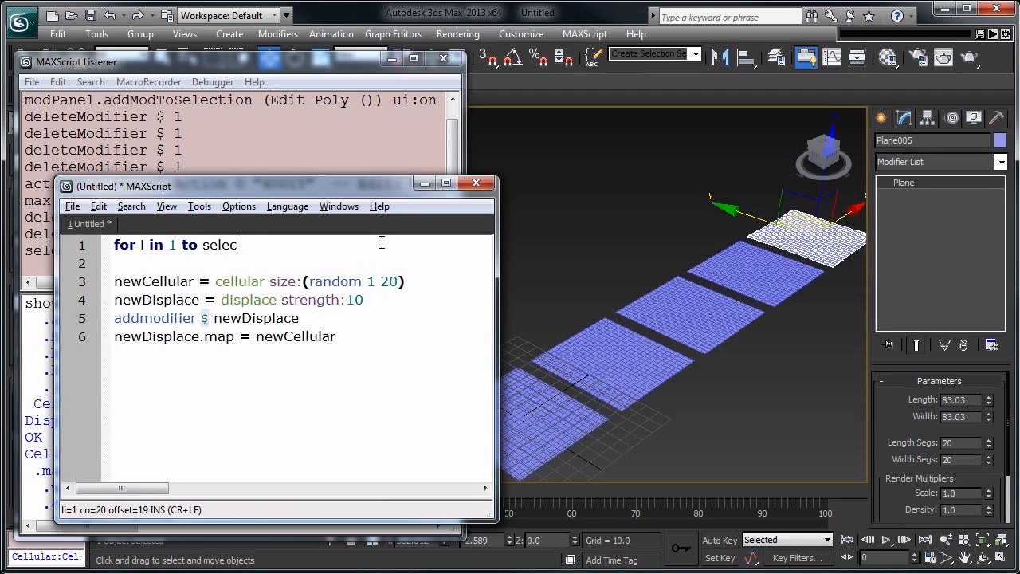
pyautogui.write('tion.count do')
pyautogui.click(298, 263)
pyautogui.write('(')
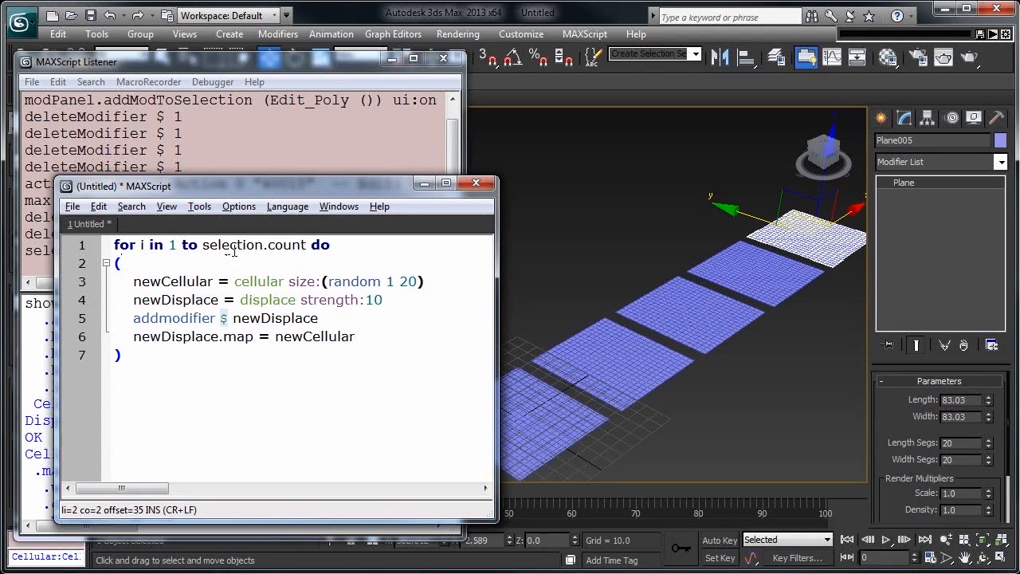
pyautogui.doubleClick(232, 245)
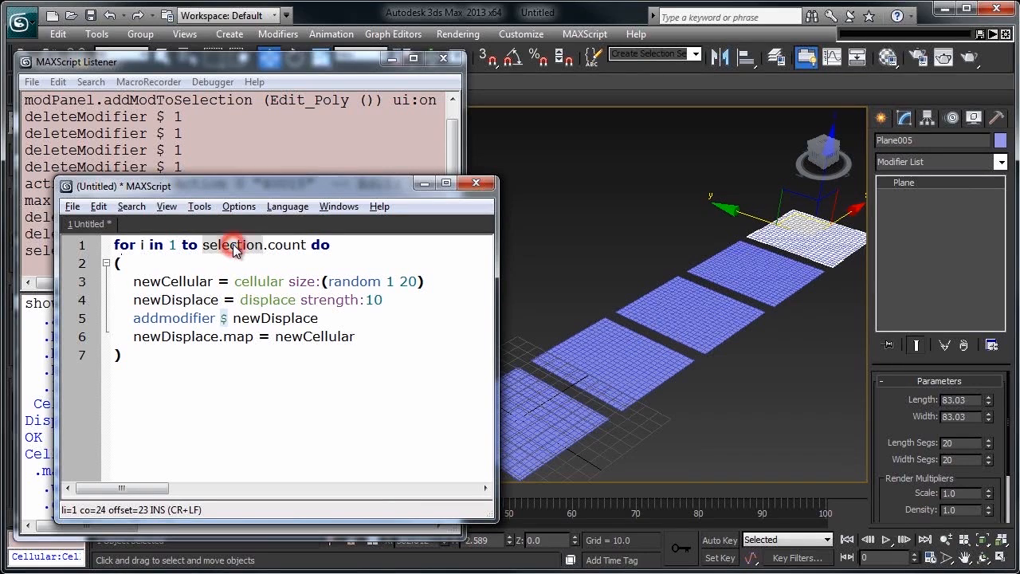
pyautogui.write('selection[i]')
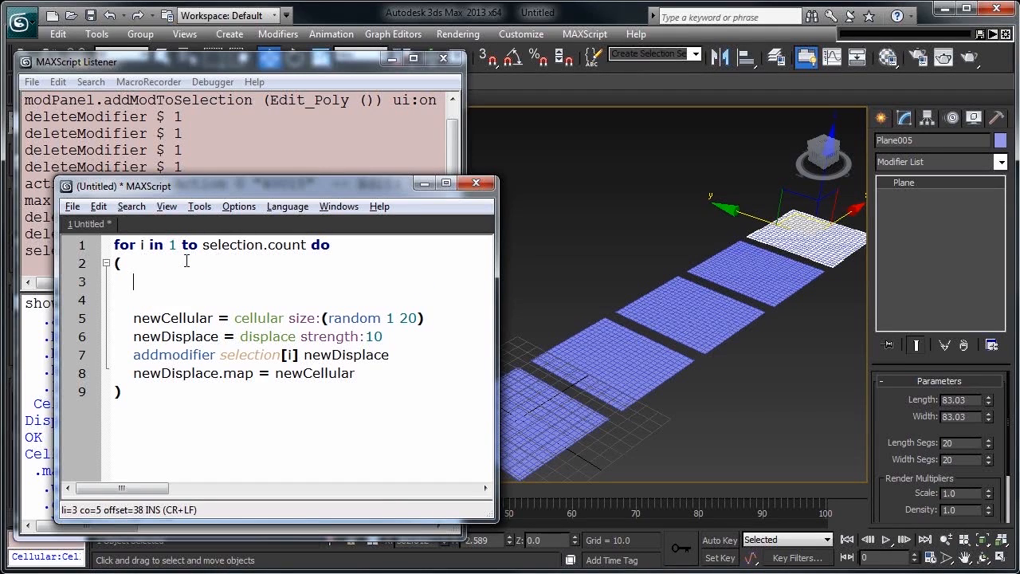
# Step: Add addmodifier selection[i] (turbosmooth iterations:…) inside the loop
pyautogui.write('addmodifier selection[i] (turbosmooth')
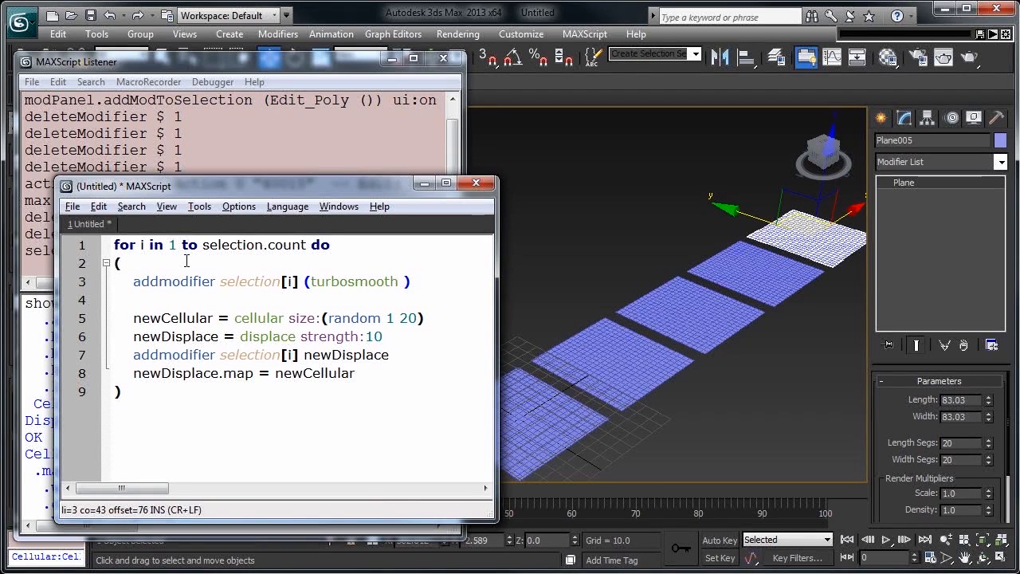
pyautogui.write('iterations')
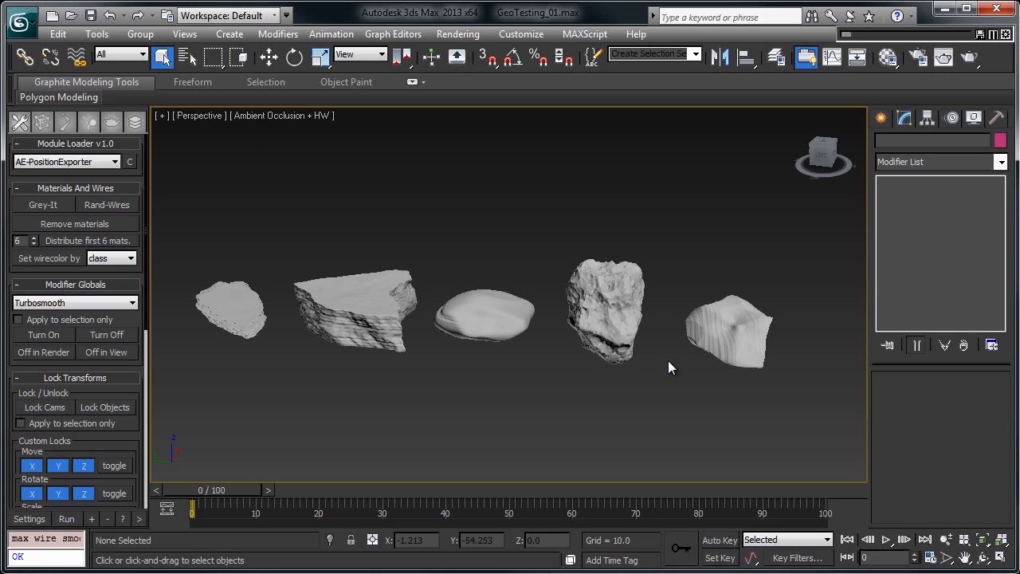
# Step: Select the middle rock to reveal its Displace, Noise, Relax and TurboSmooth stack
pyautogui.click(606, 315)
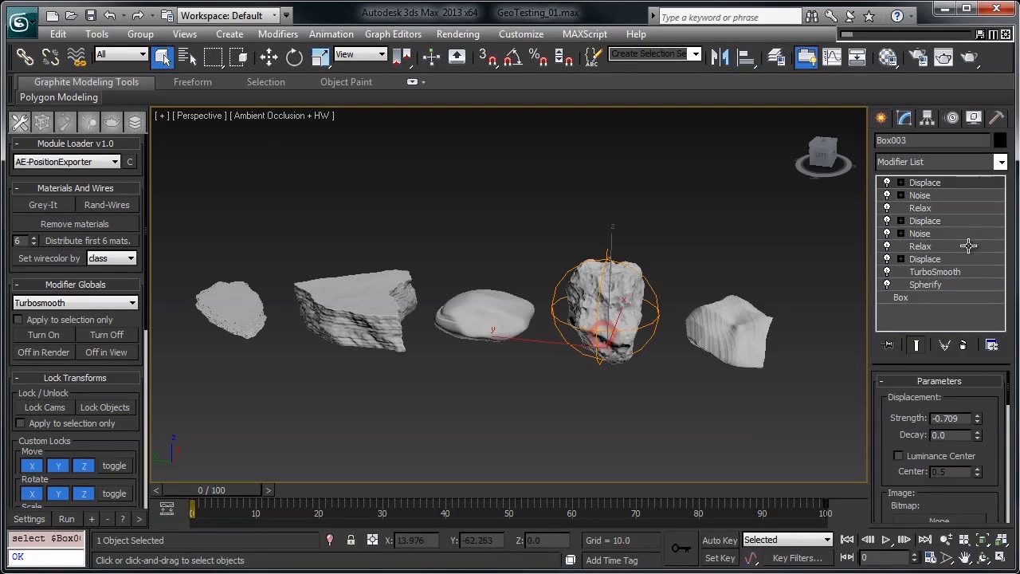